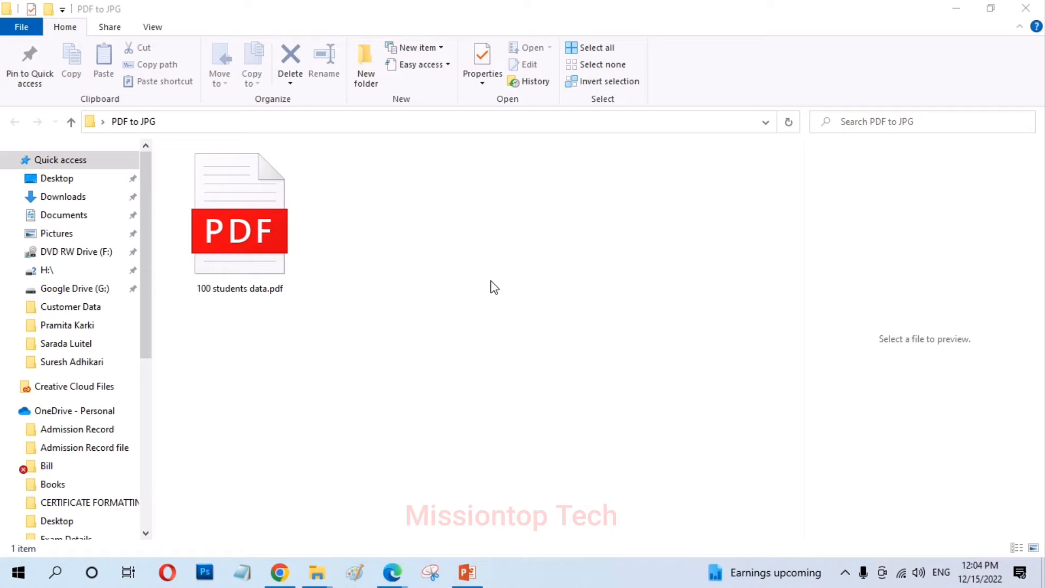
mouse_move(505, 301)
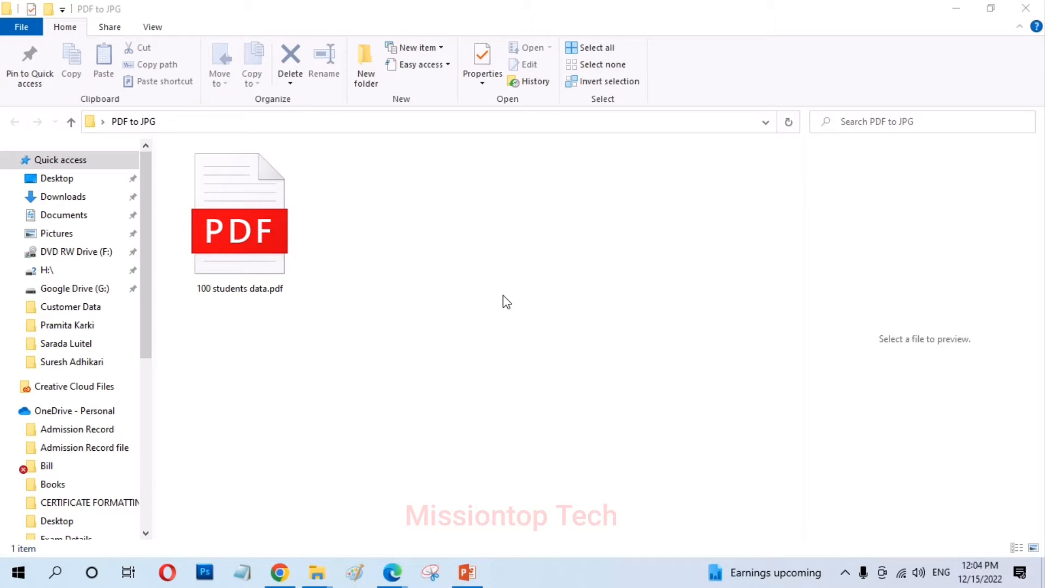
mouse_move(917, 572)
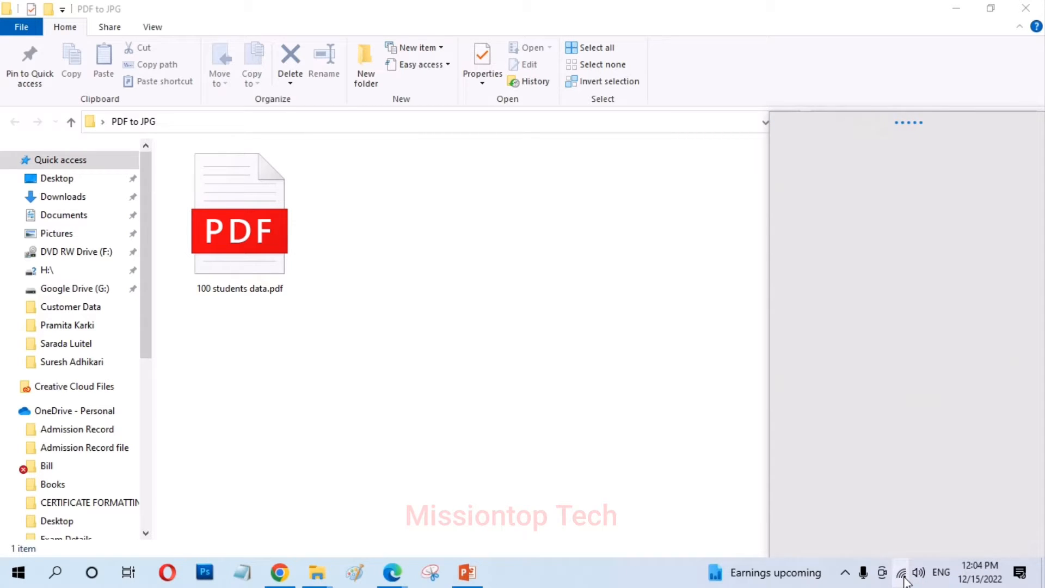
Step: Turn off Wi-Fi from the taskbar network flyout
left_click(900, 572)
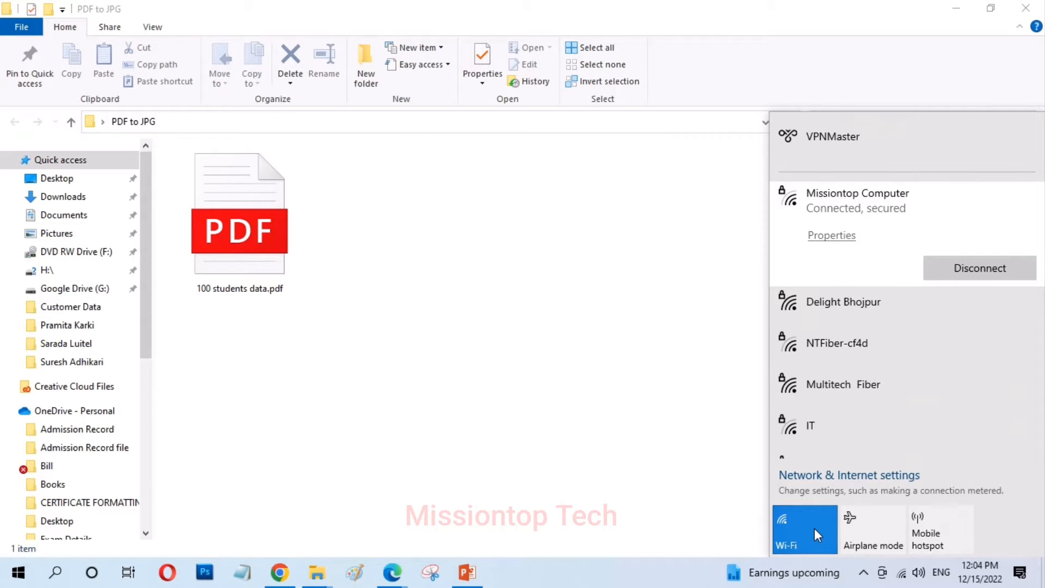
left_click(804, 530)
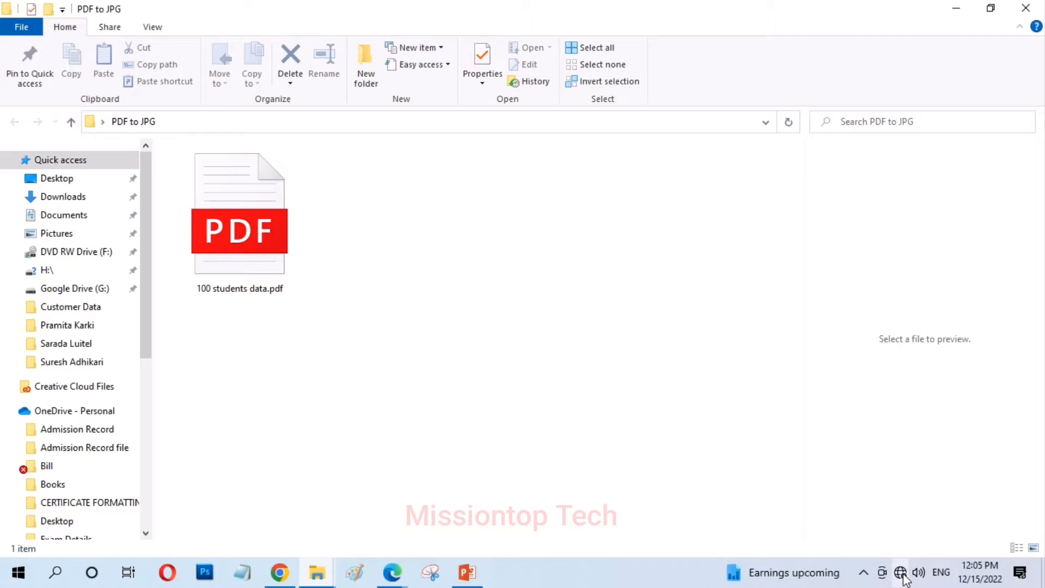
mouse_move(900, 572)
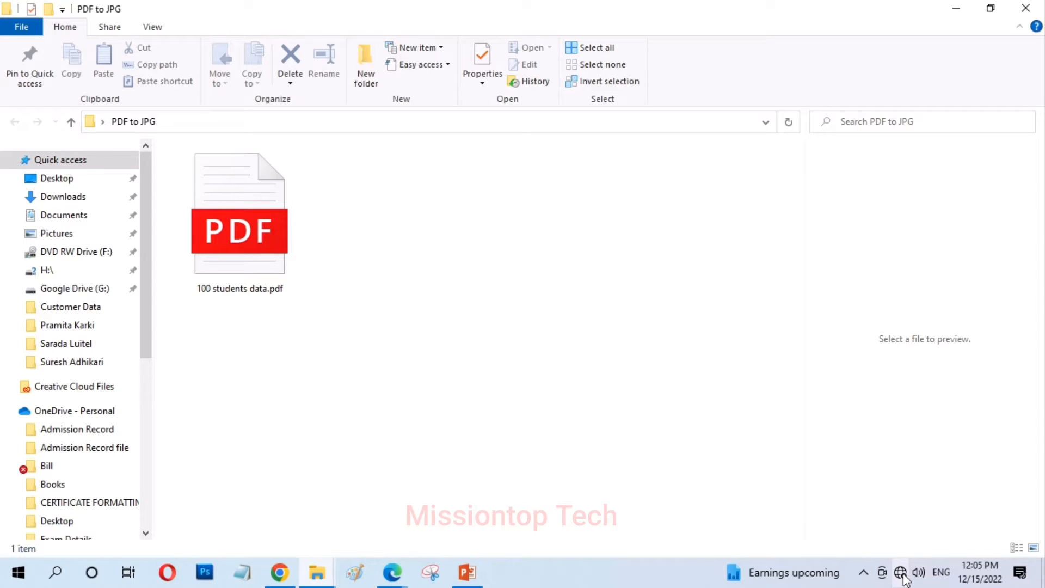
Step: Open 100 students data.pdf in Microsoft Edge via Open with
left_click(239, 220)
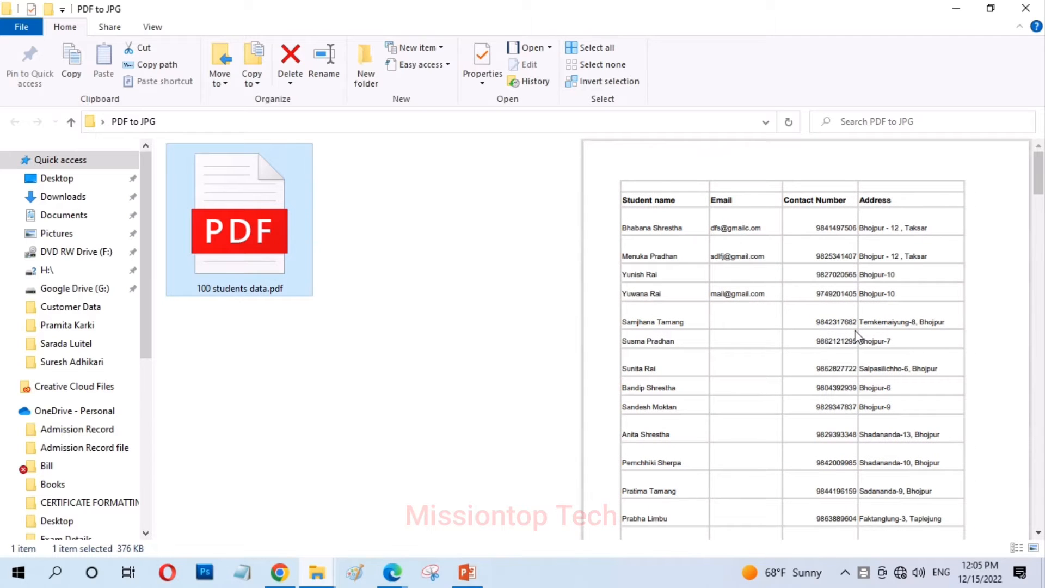
mouse_move(279, 257)
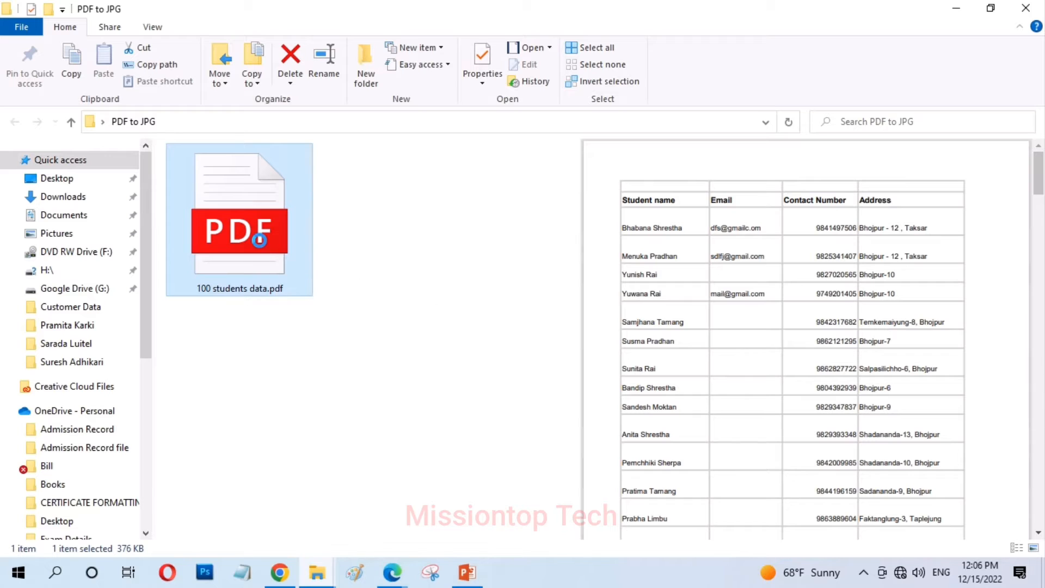
right_click(238, 234)
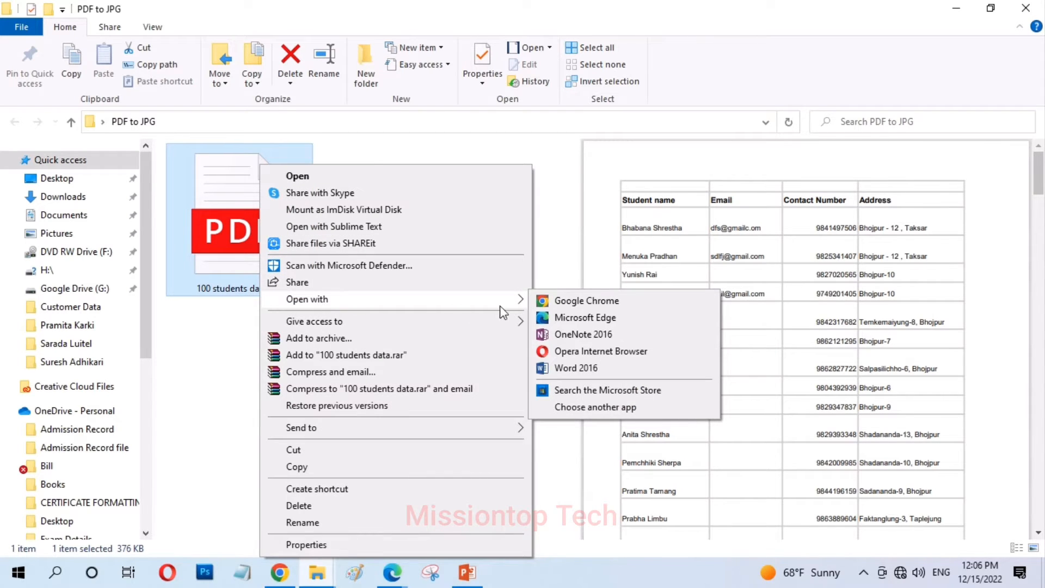
mouse_move(585, 317)
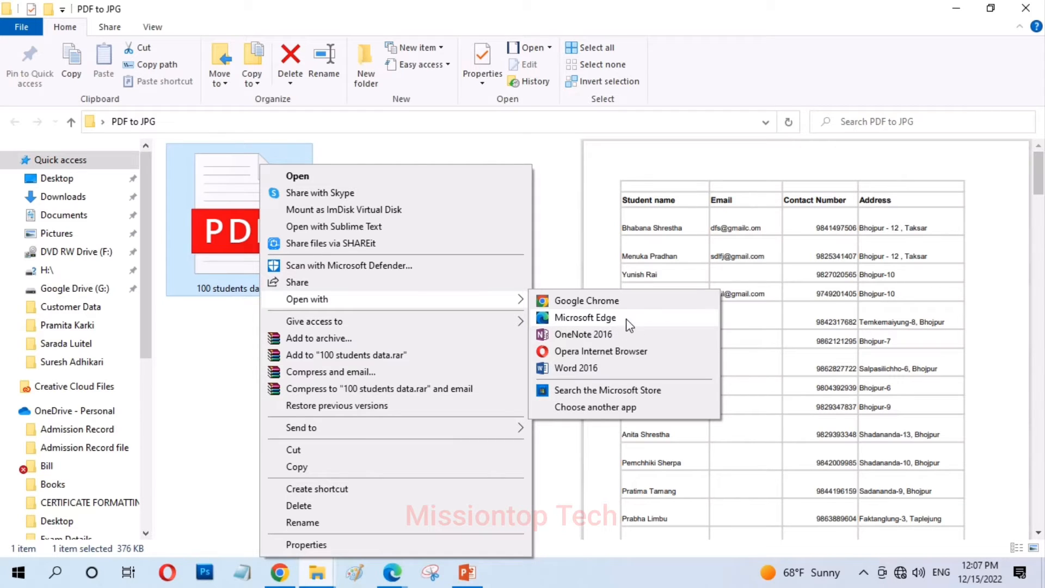
left_click(585, 317)
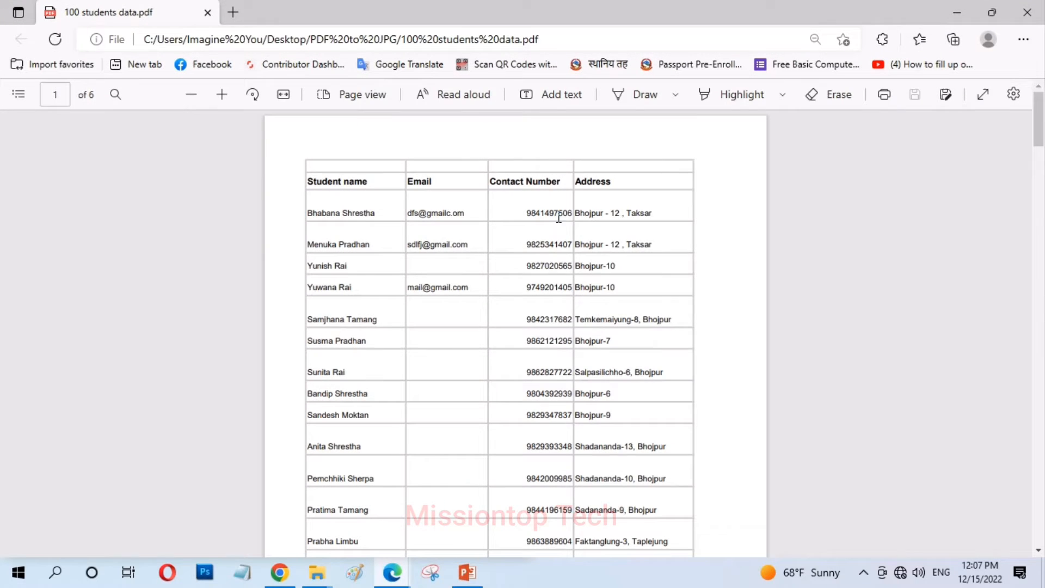
mouse_move(715, 292)
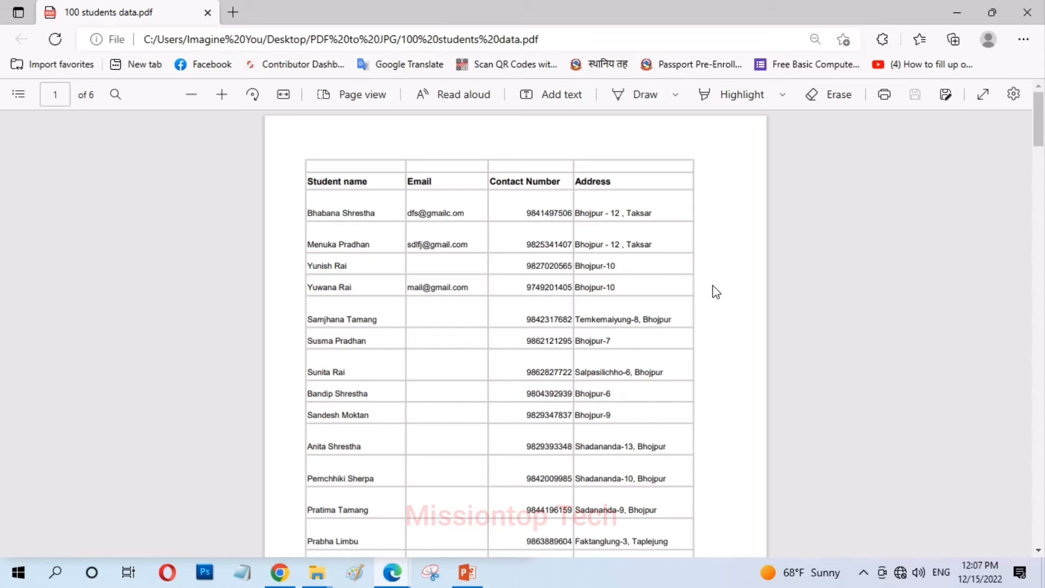
mouse_move(884, 94)
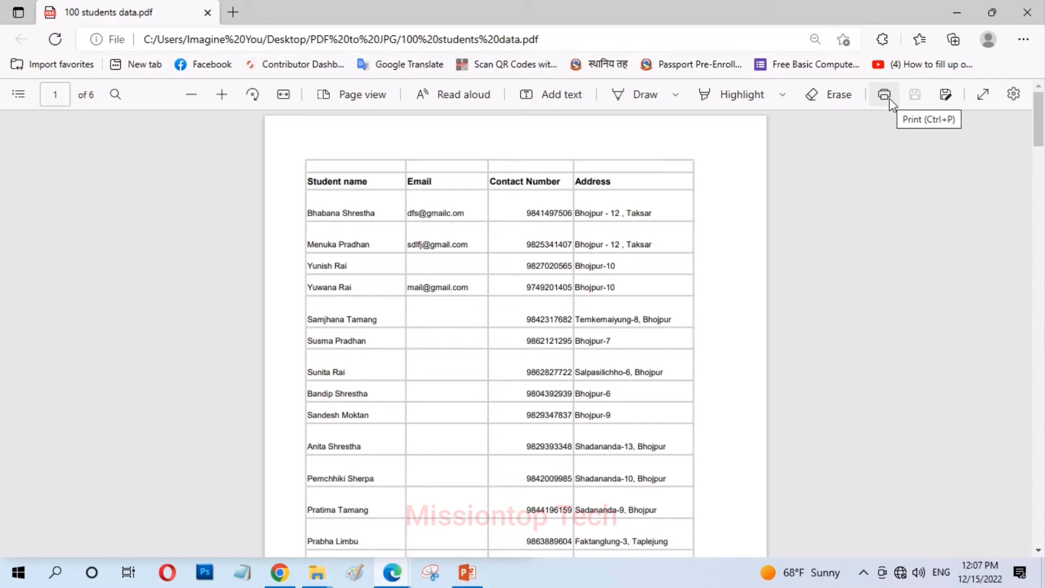
mouse_move(885, 99)
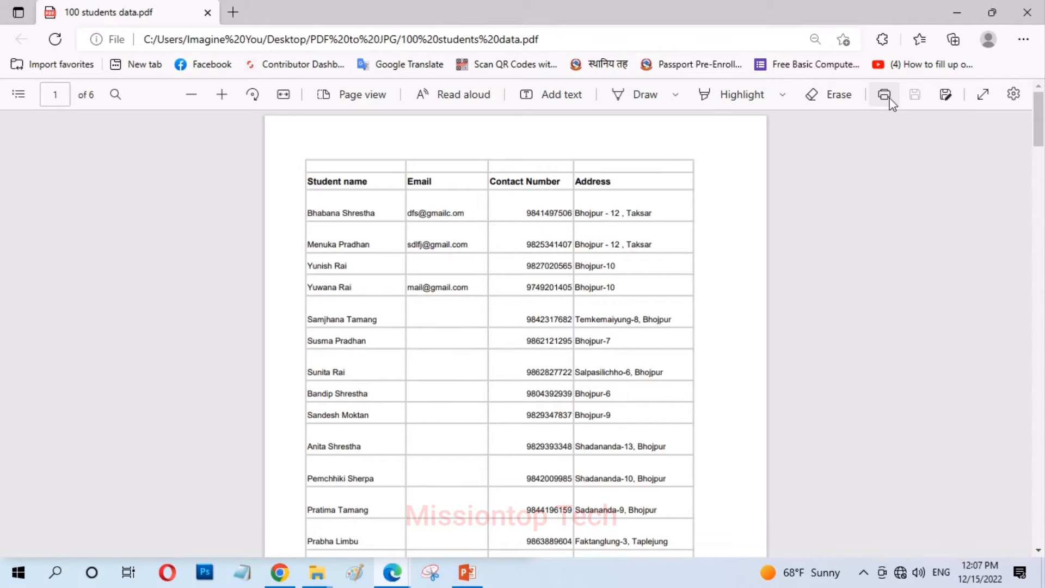
Step: Start printing the student data PDF from Edge's toolbar
left_click(883, 94)
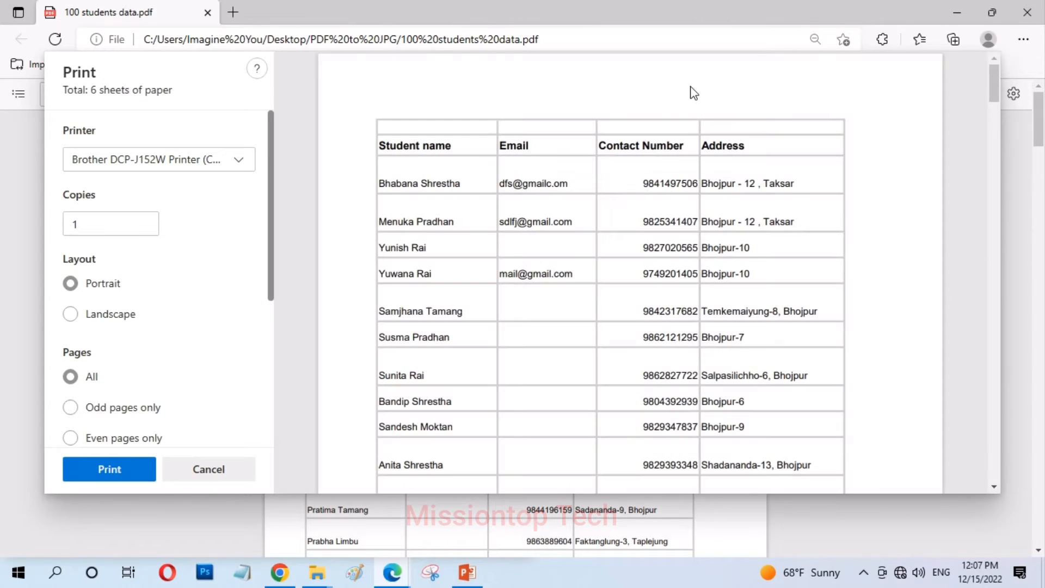
mouse_move(89, 141)
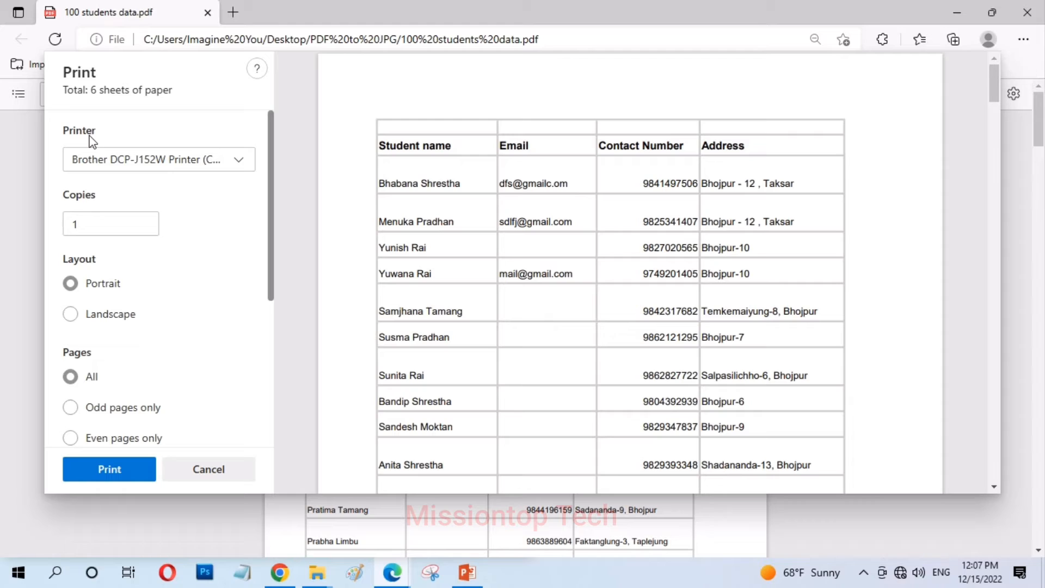
mouse_move(244, 165)
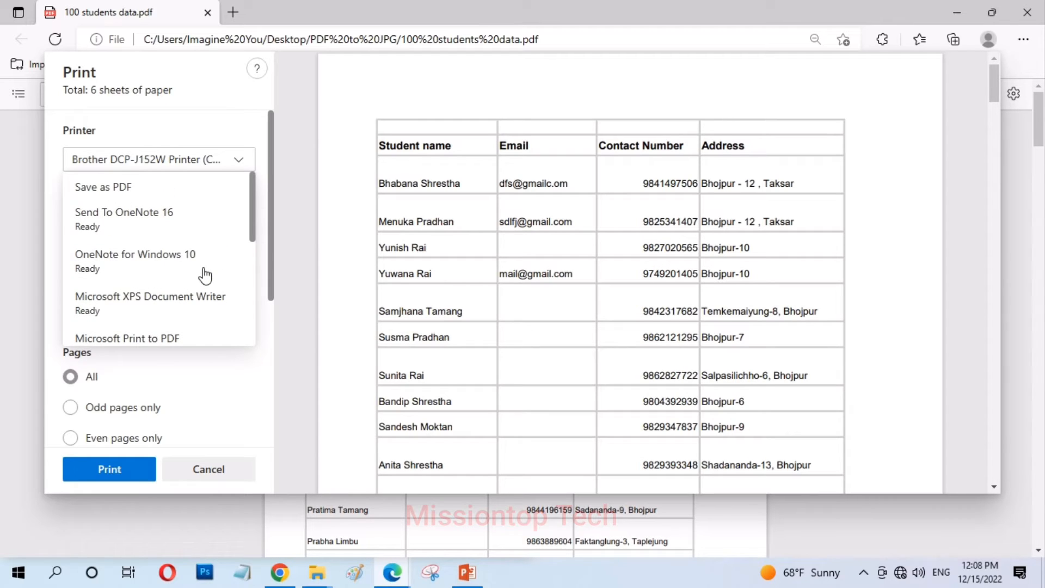
mouse_move(114, 225)
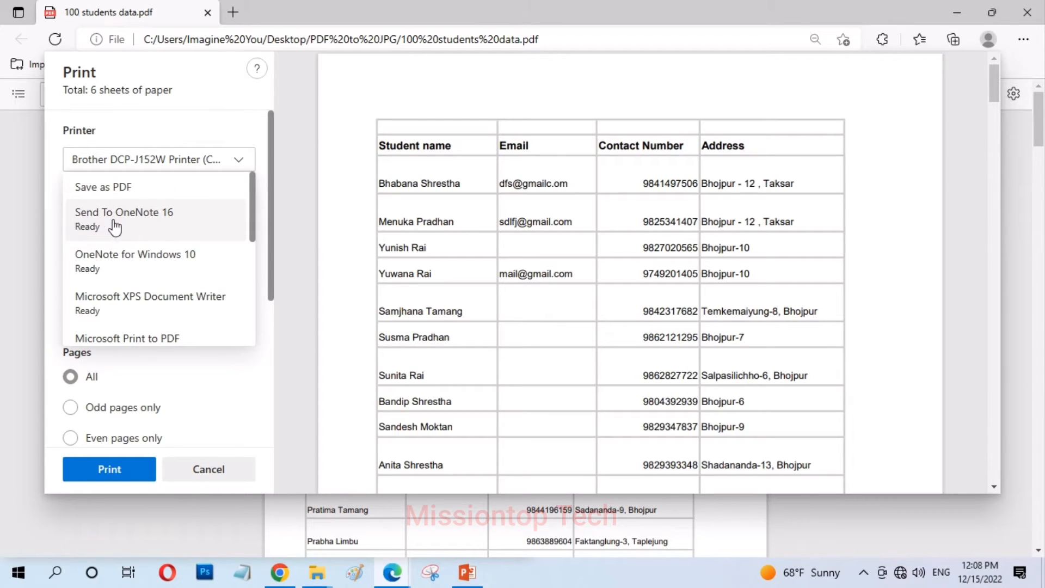
mouse_move(127, 229)
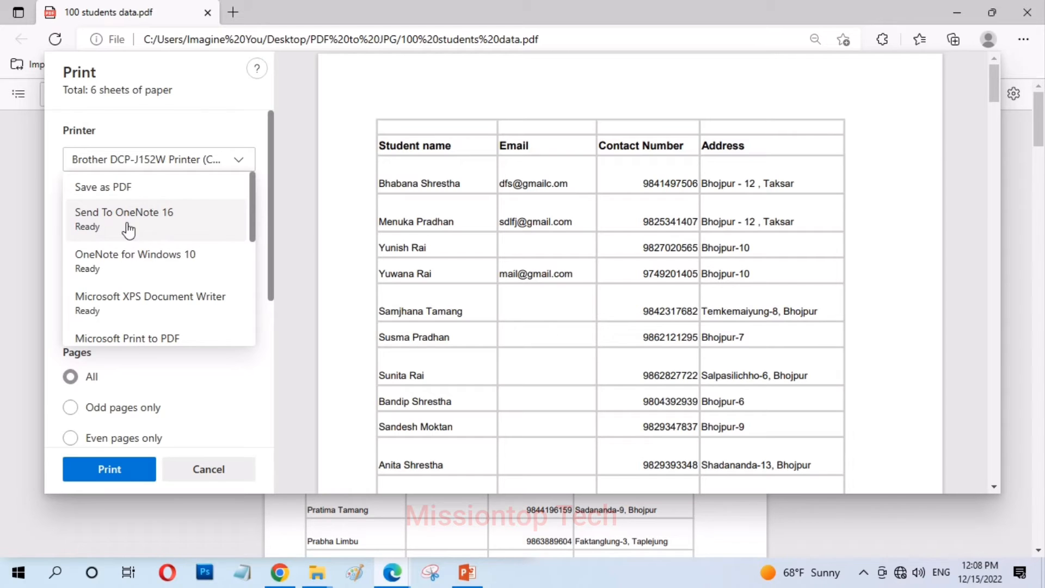
Step: Select Send To OneNote 16 as the print destination
left_click(124, 212)
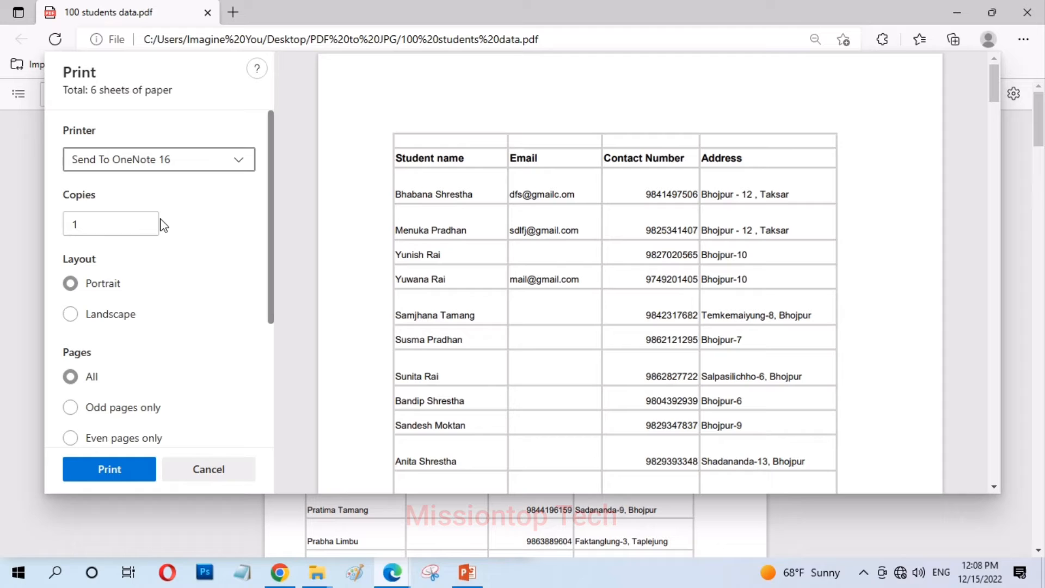
mouse_move(110, 469)
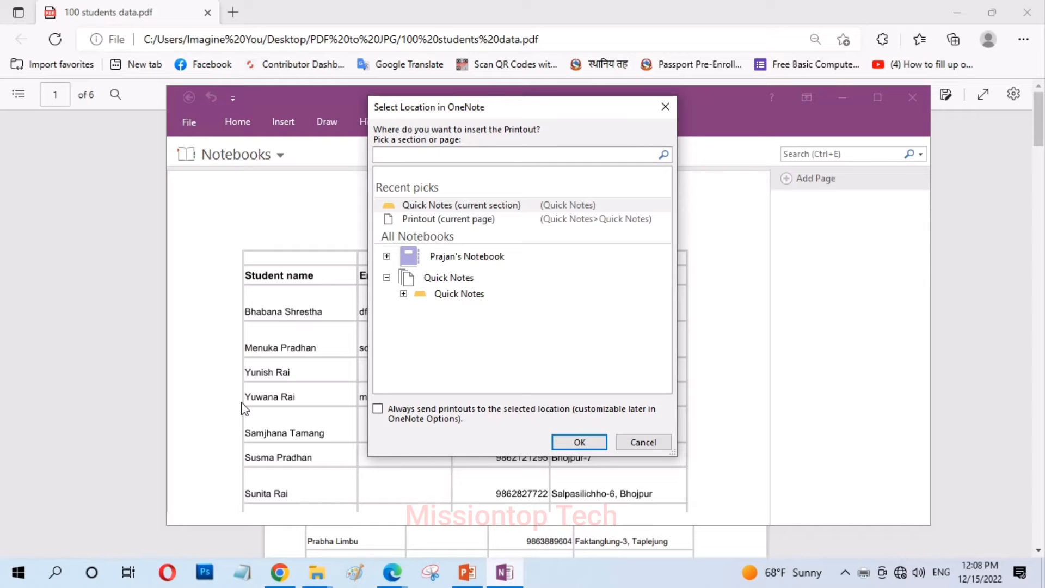
mouse_move(503, 515)
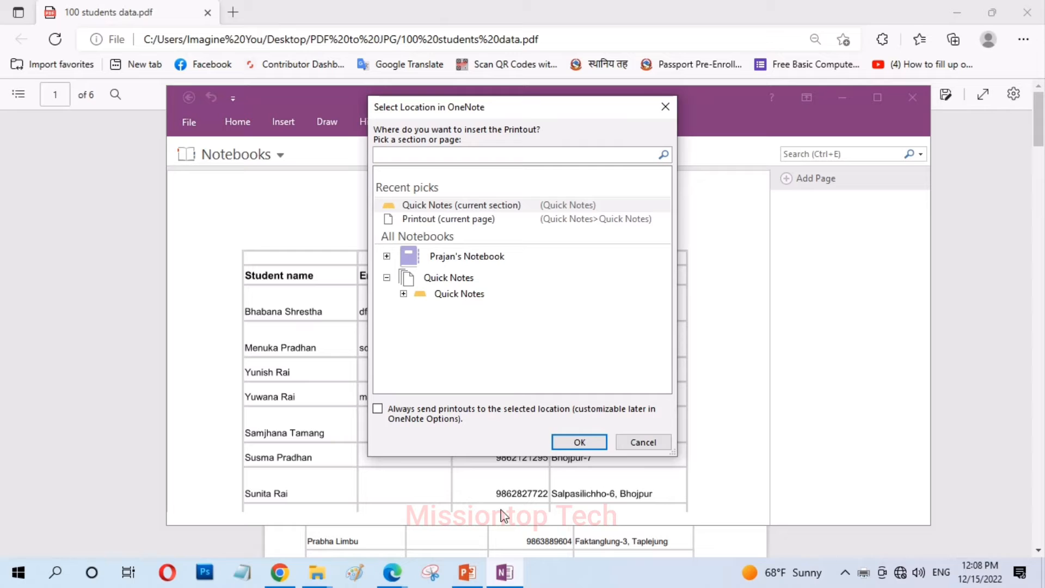
Step: Confirm Quick Notes as the OneNote location for the printout
left_click(578, 442)
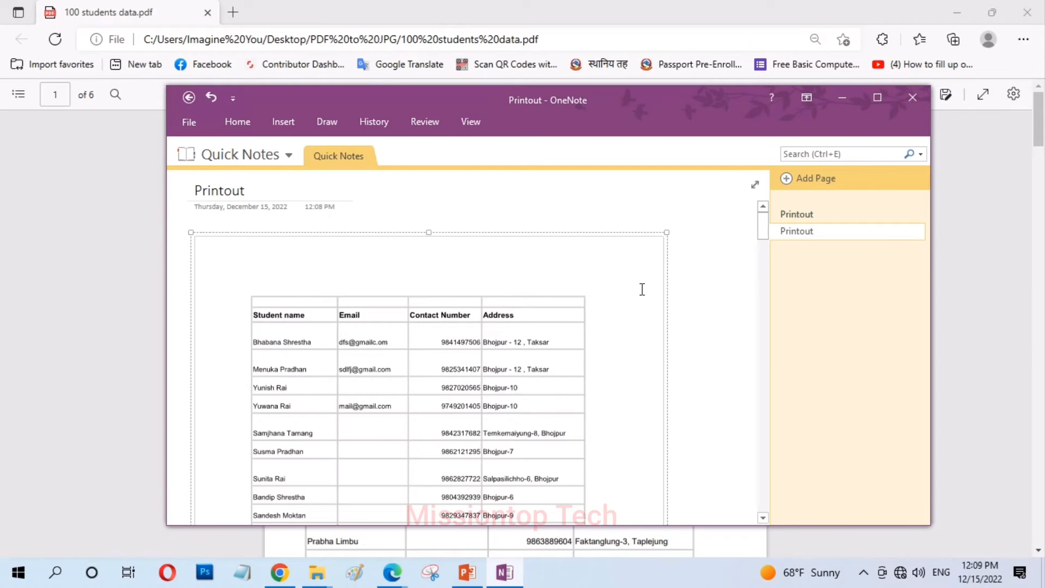
scroll("down", 3)
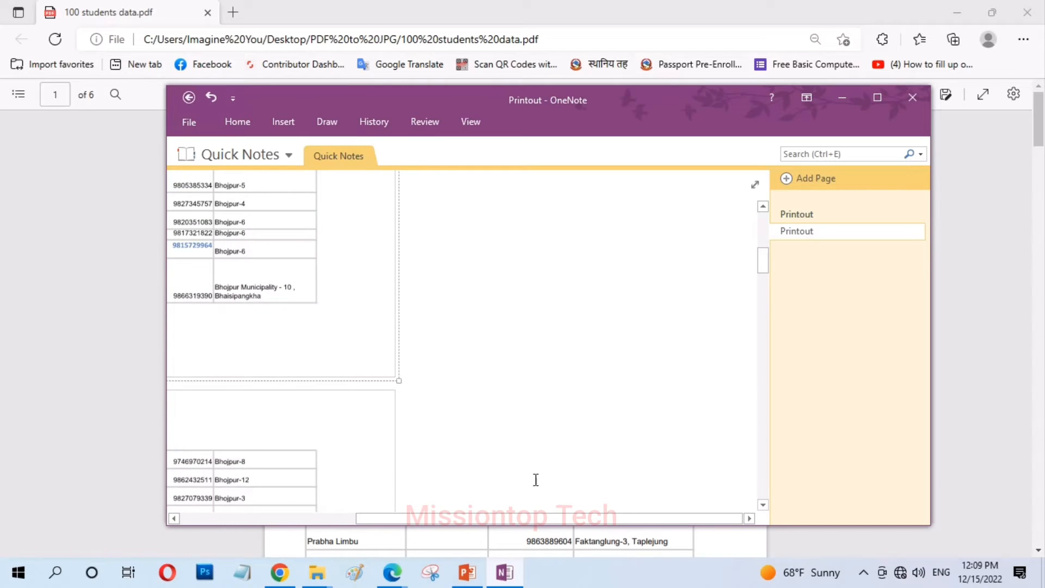
scroll("up", 3)
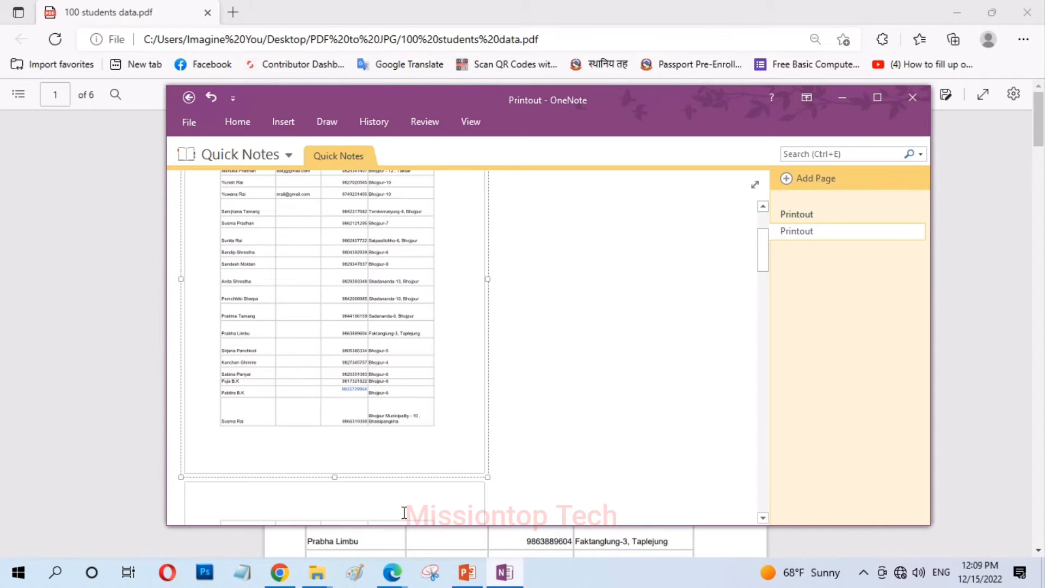
scroll("up", 3)
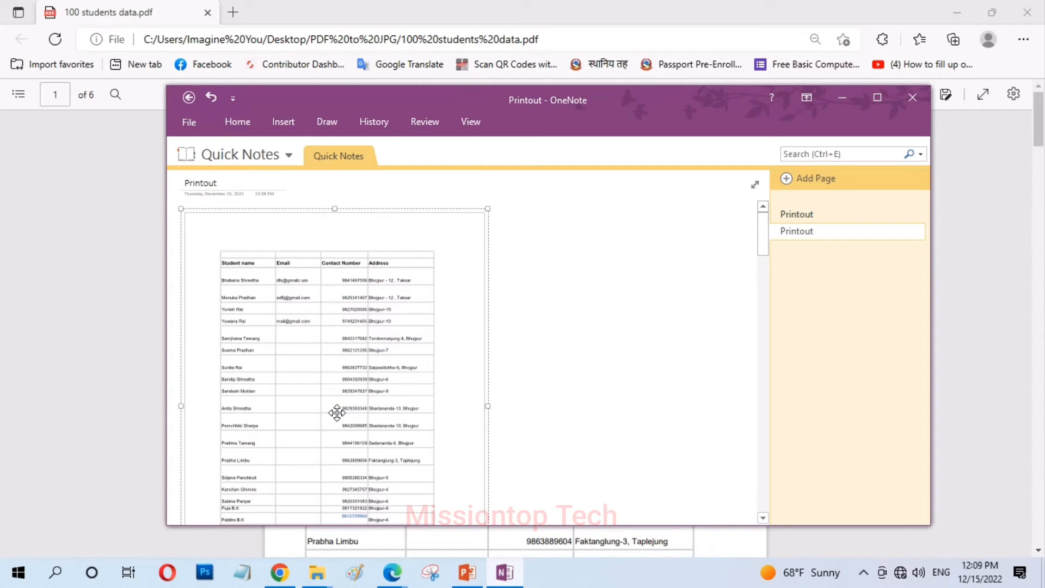
right_click(337, 412)
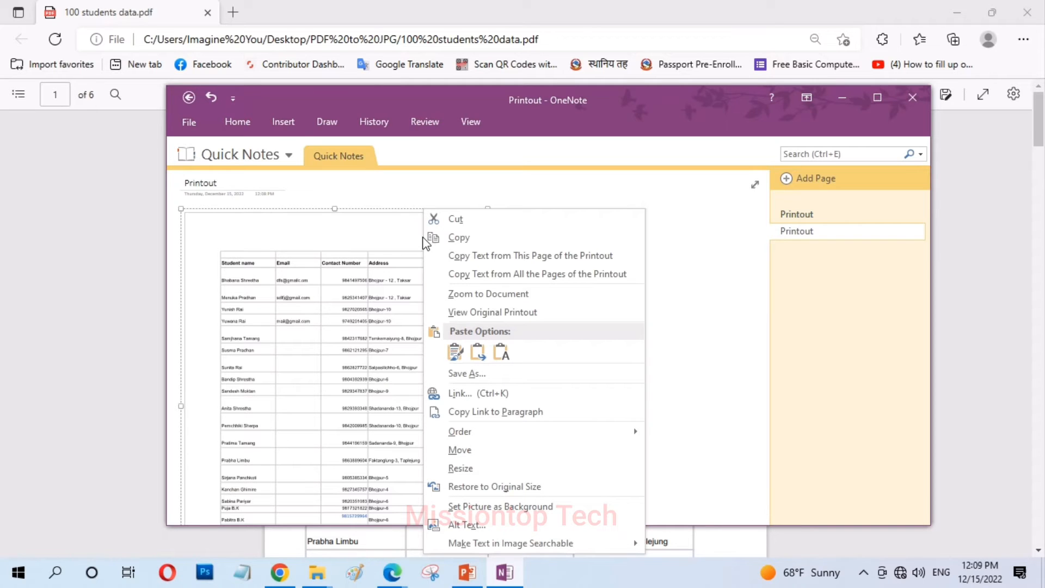
mouse_move(460, 238)
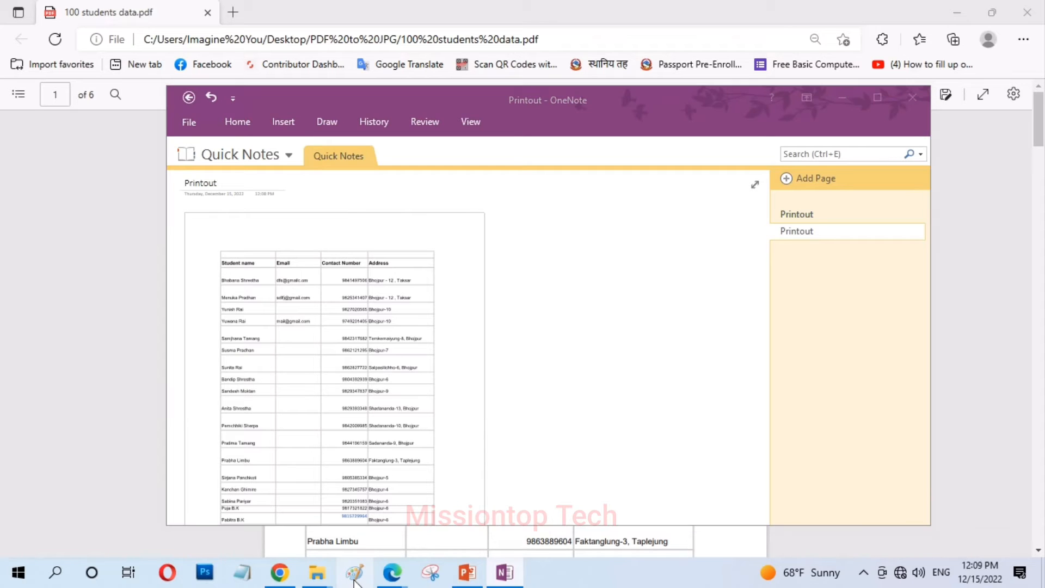
Step: Paste the captured table page into Paint and open the Save as options
left_click(356, 572)
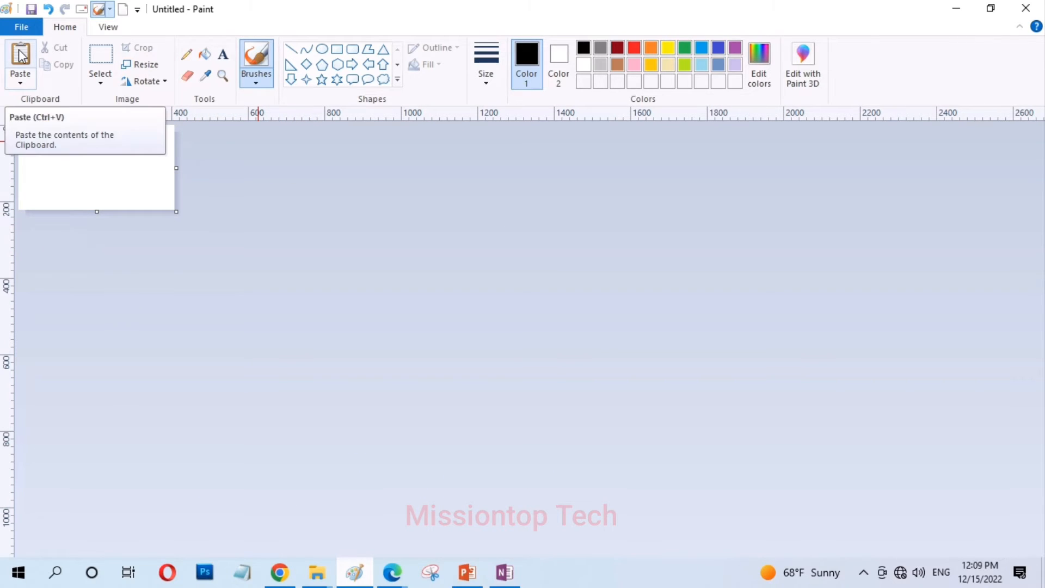
left_click(20, 60)
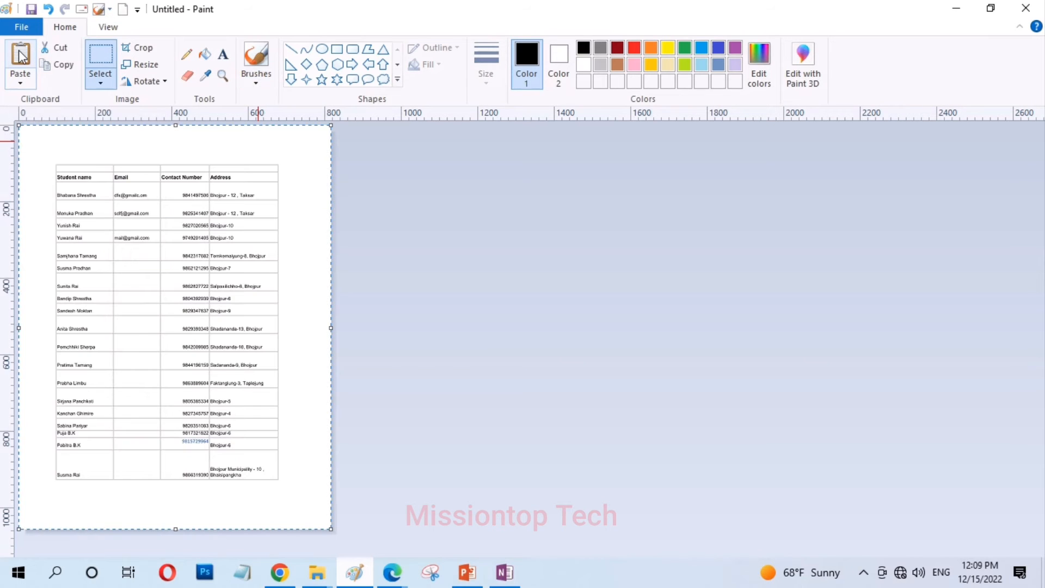
mouse_move(229, 347)
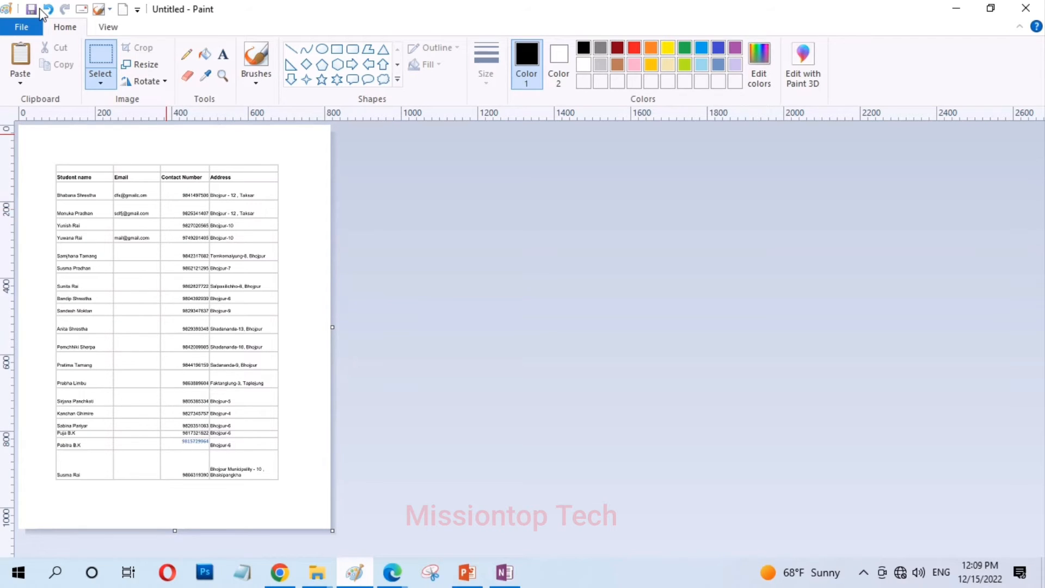
left_click(20, 26)
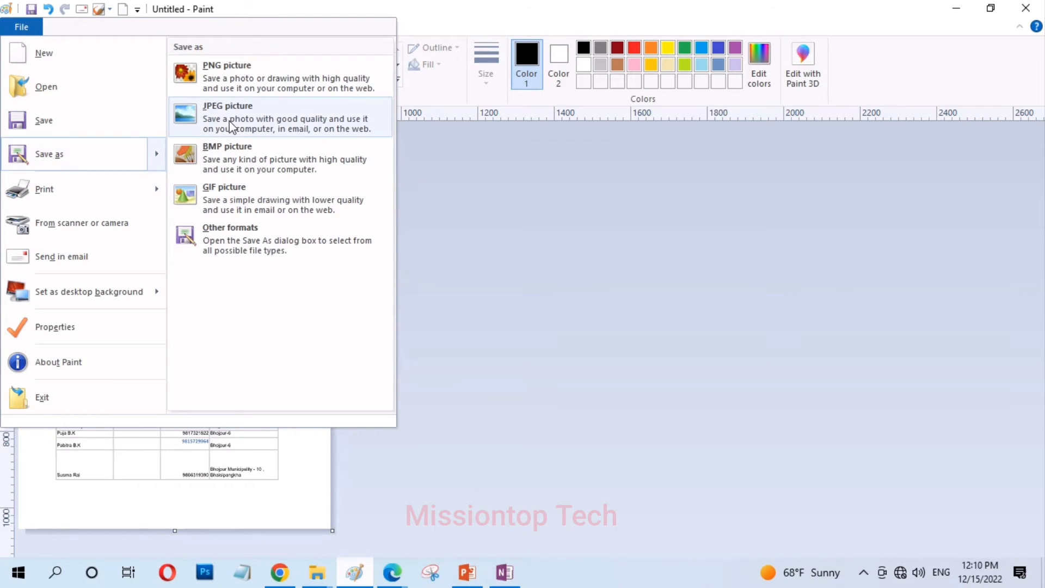
Step: Choose JPEG picture and enter the file name '100 students data'
left_click(442, 305)
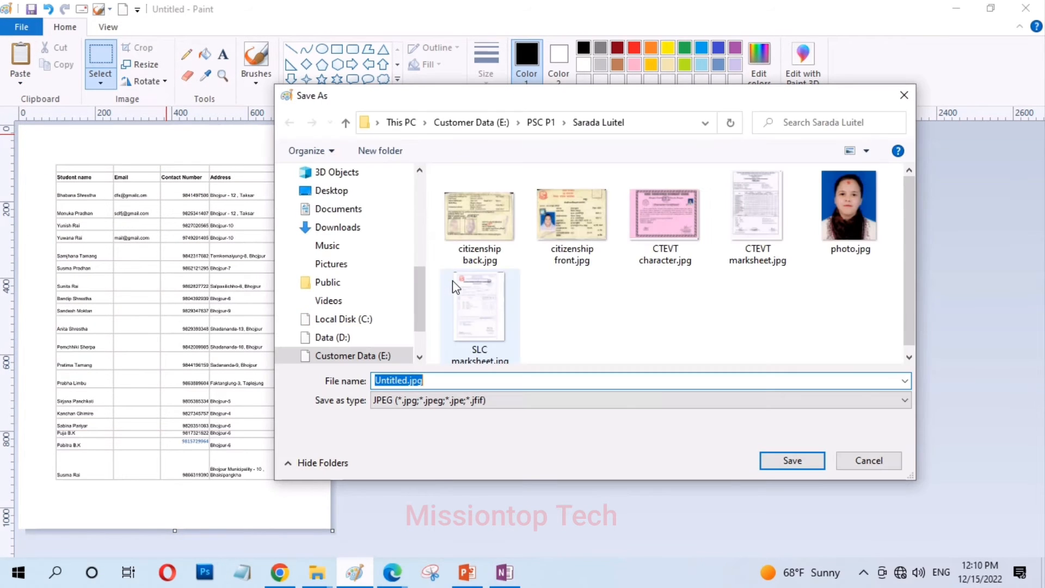
type("100")
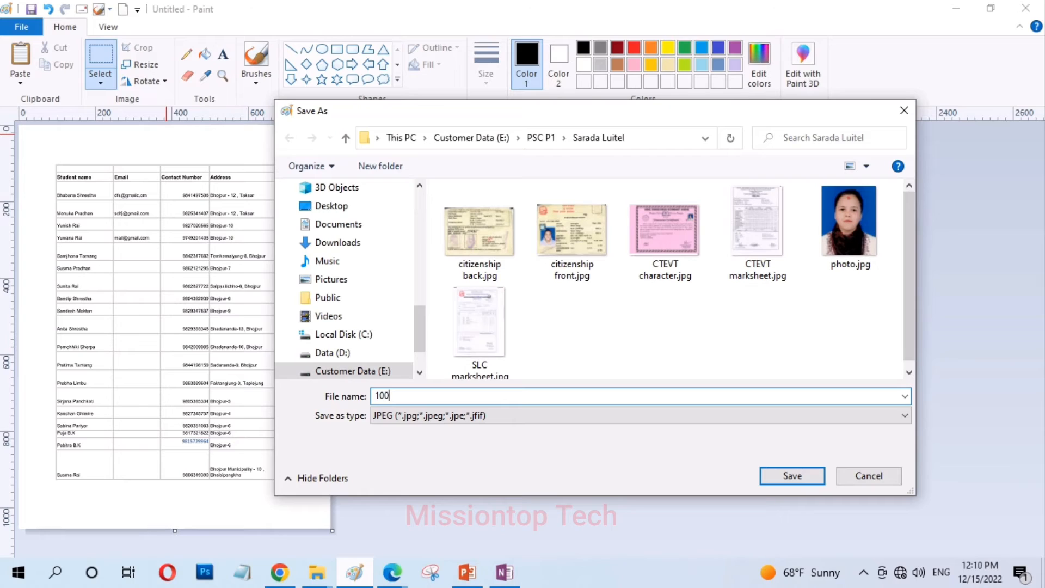
type("studen")
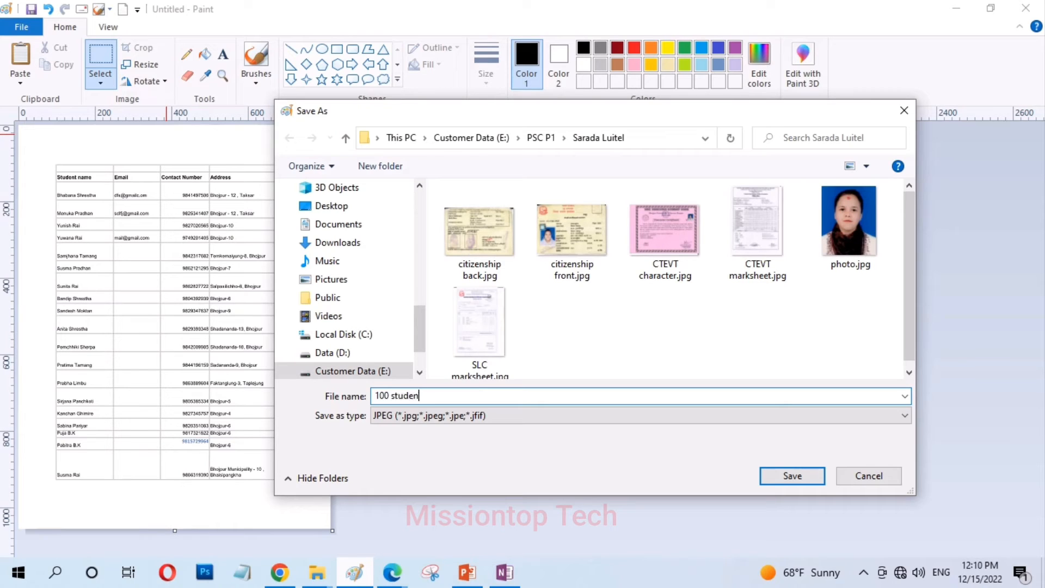
type("ts dta")
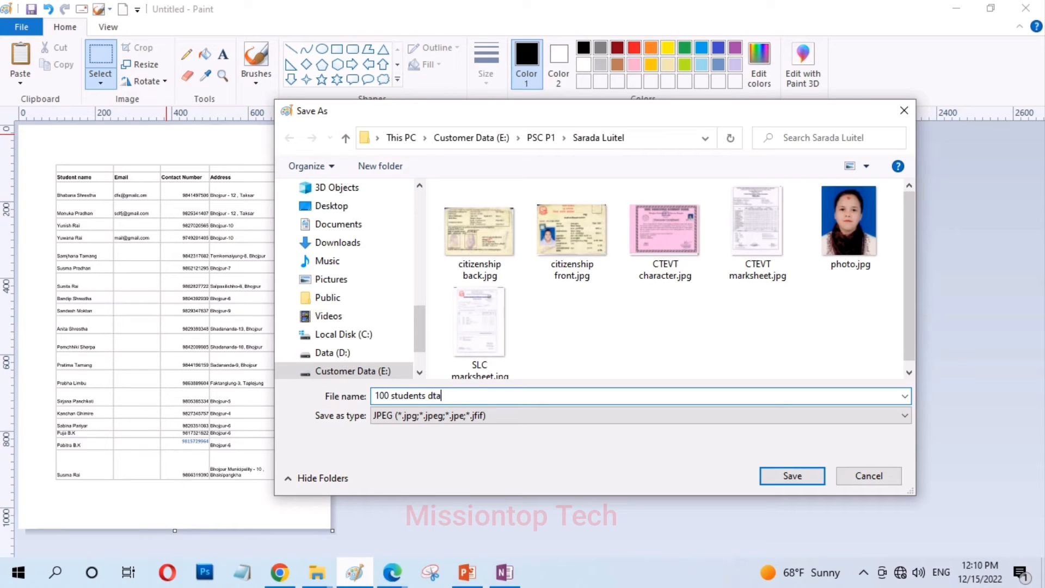
type("a")
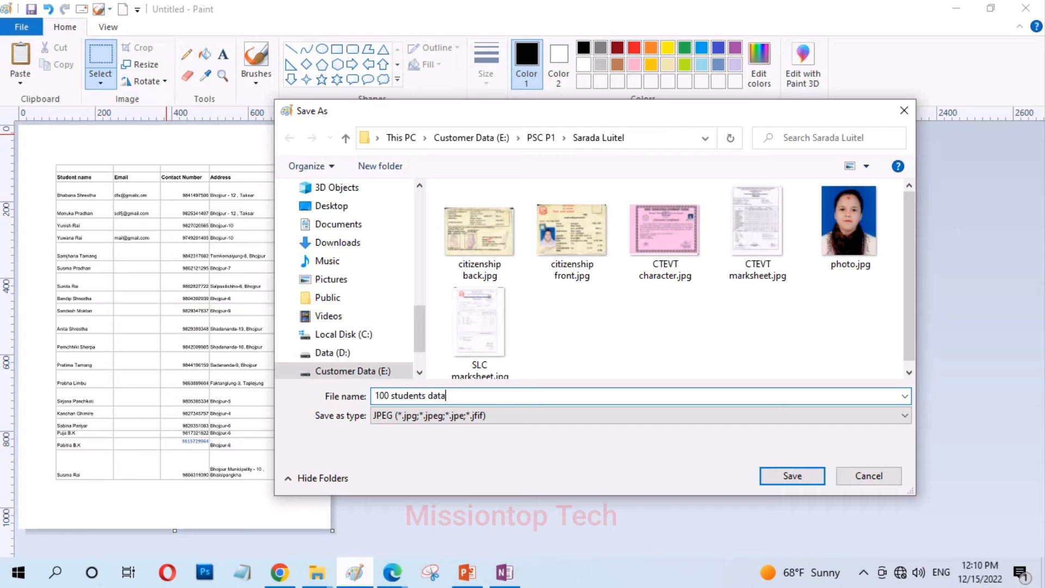
mouse_move(399, 243)
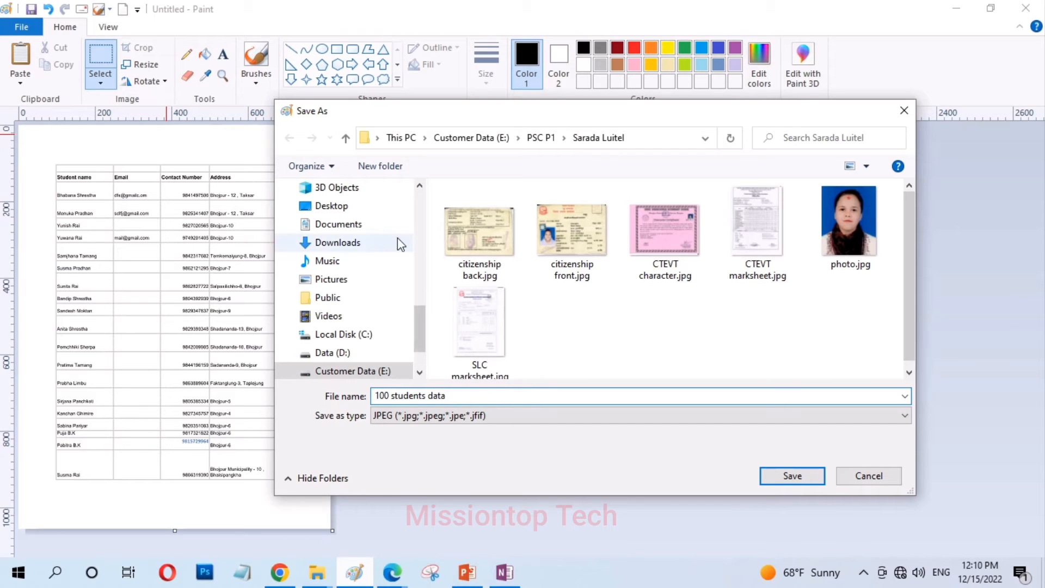
Step: Save the JPEG into the desktop's PDF to JPG folder
left_click(331, 206)
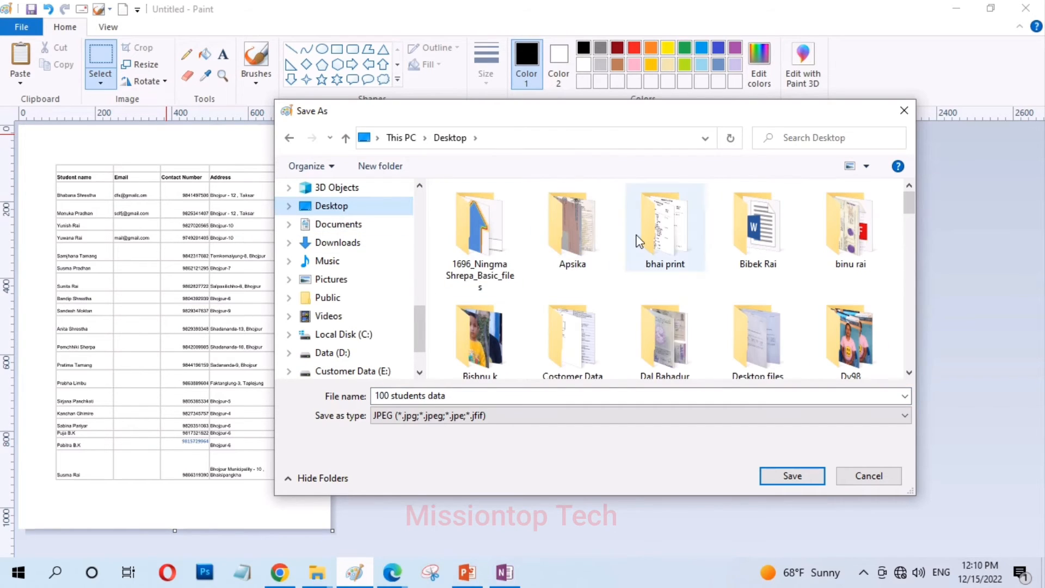
left_click(664, 227)
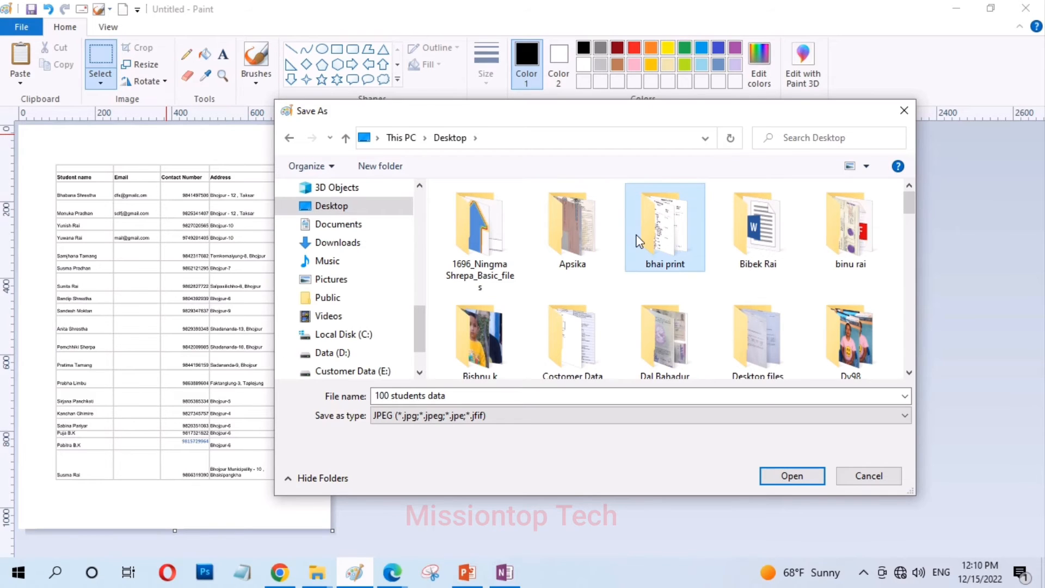
scroll("down", 3)
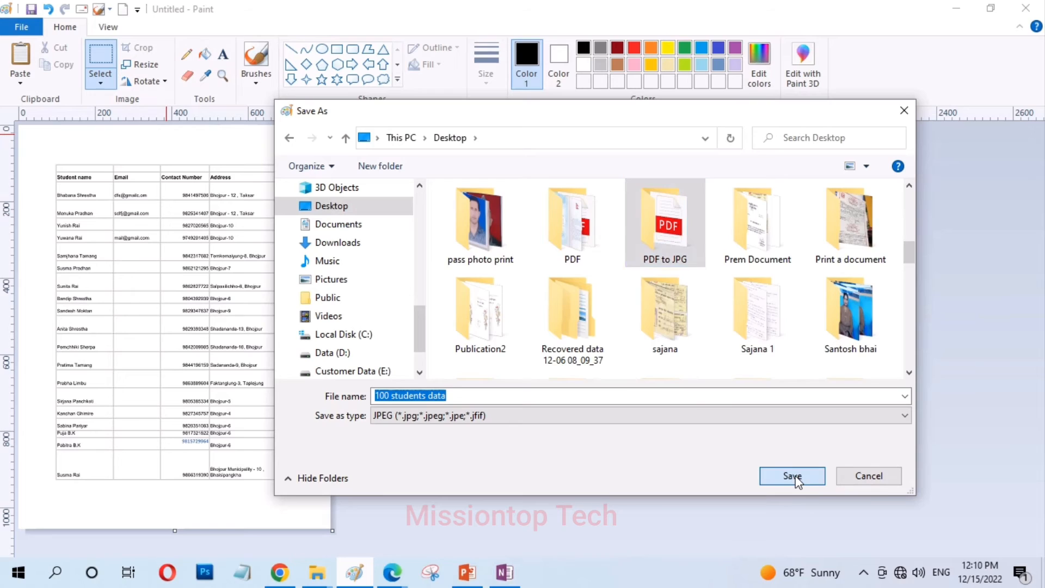
double_click(664, 222)
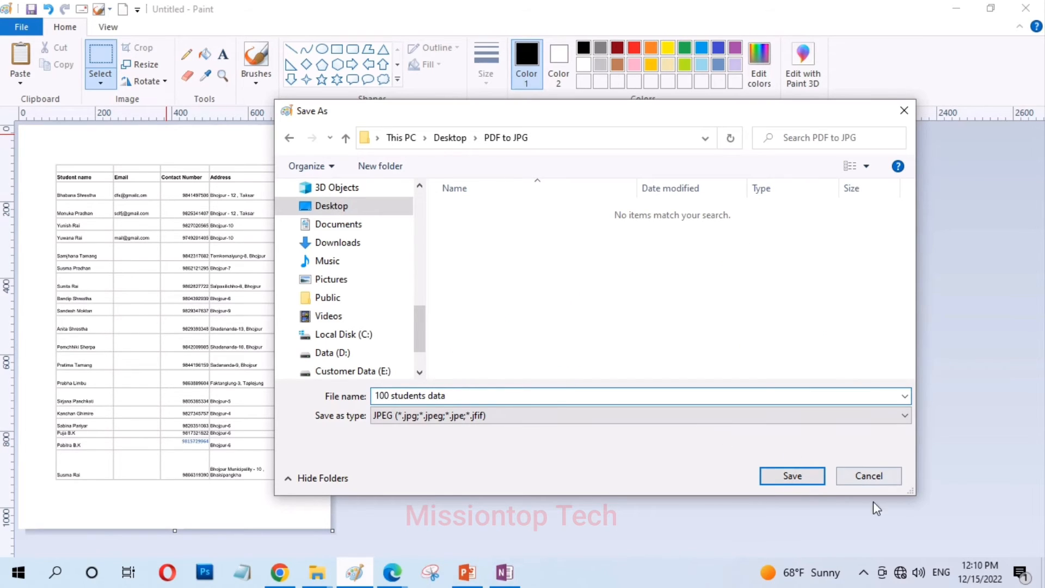
left_click(791, 475)
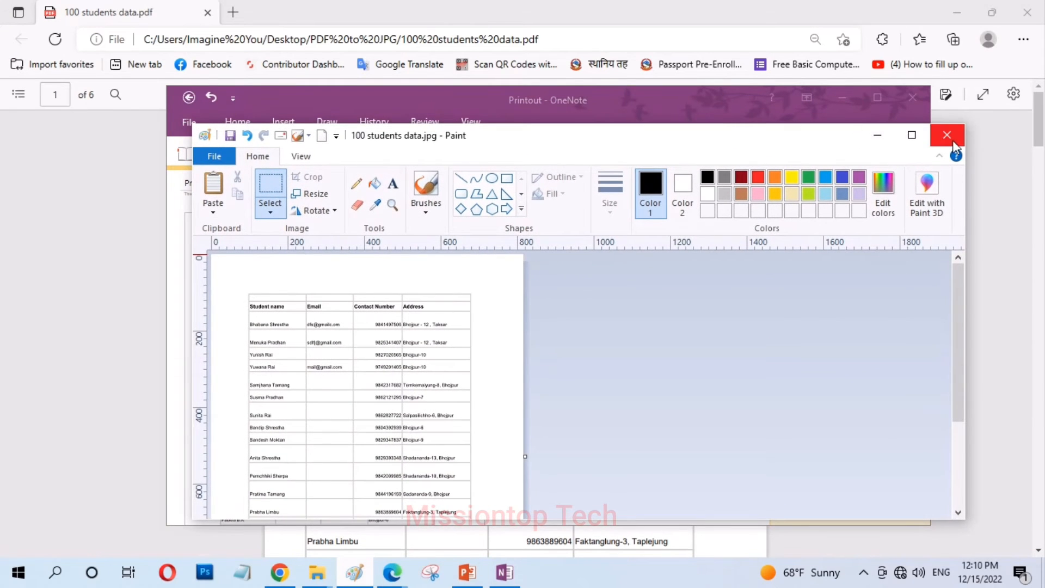
Step: Close Paint and the OneNote printout window
left_click(947, 134)
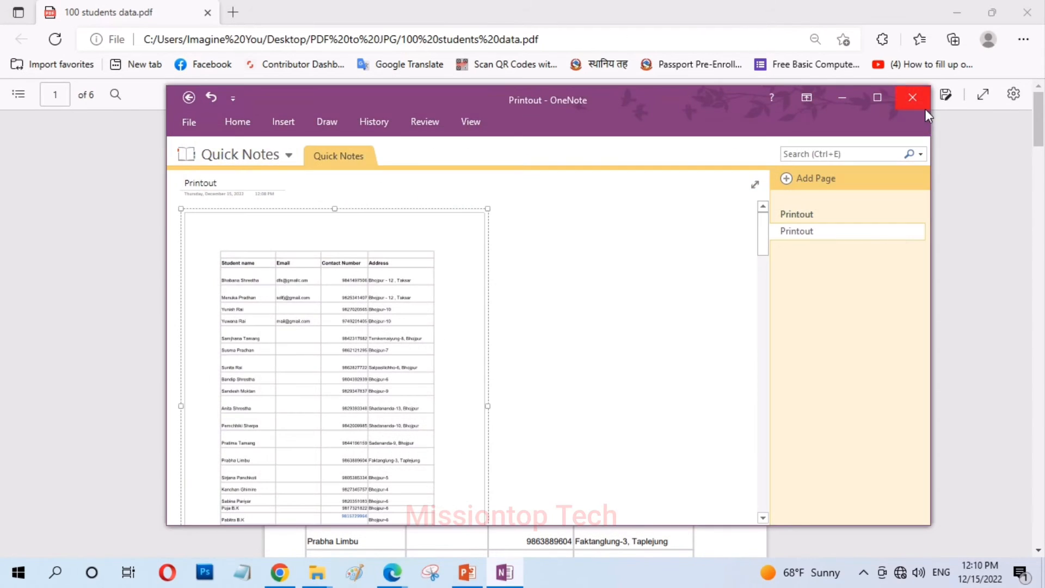
mouse_move(914, 97)
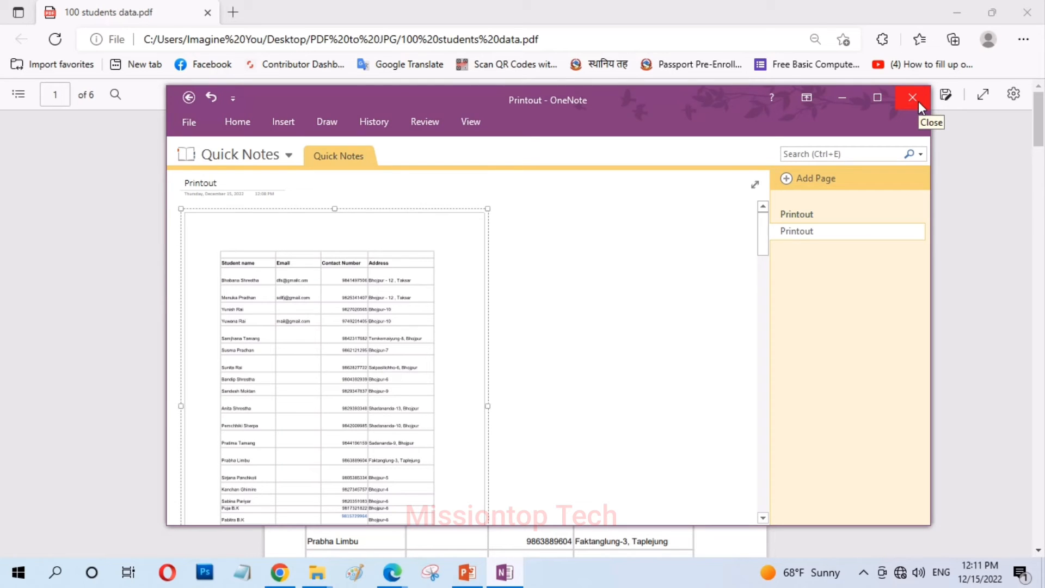
mouse_move(587, 112)
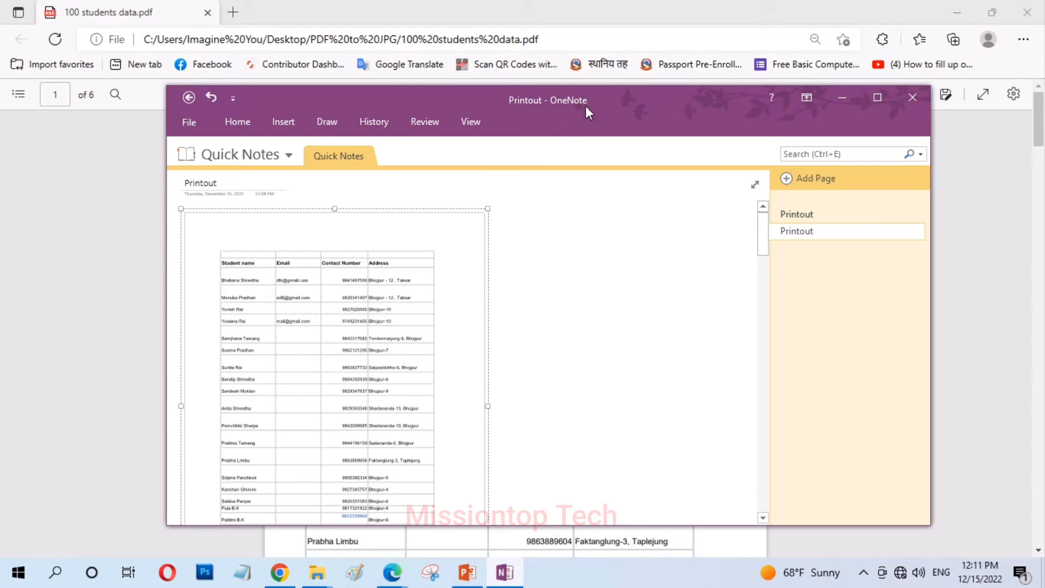
left_click(912, 98)
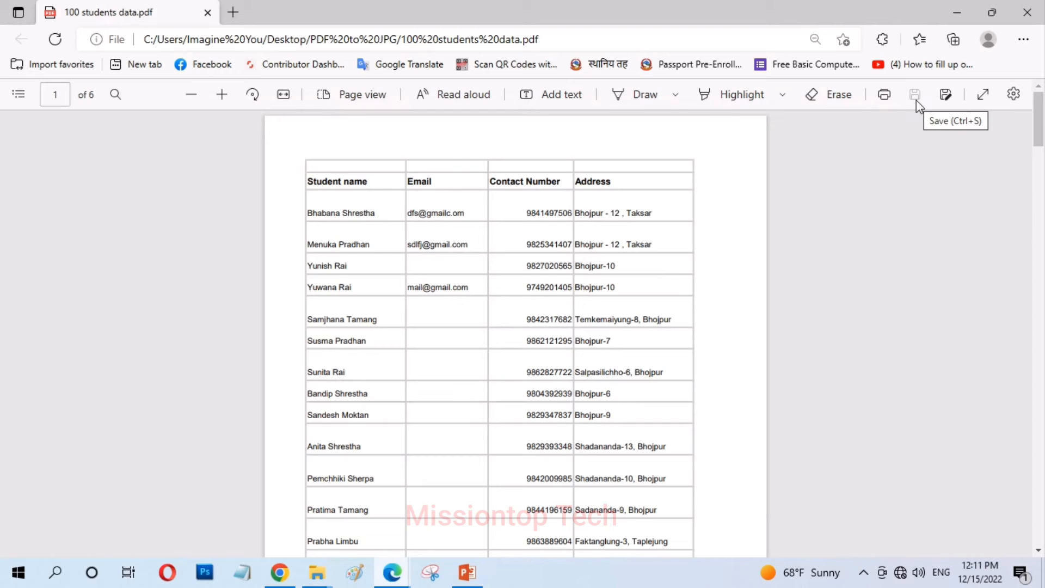
mouse_move(109, 20)
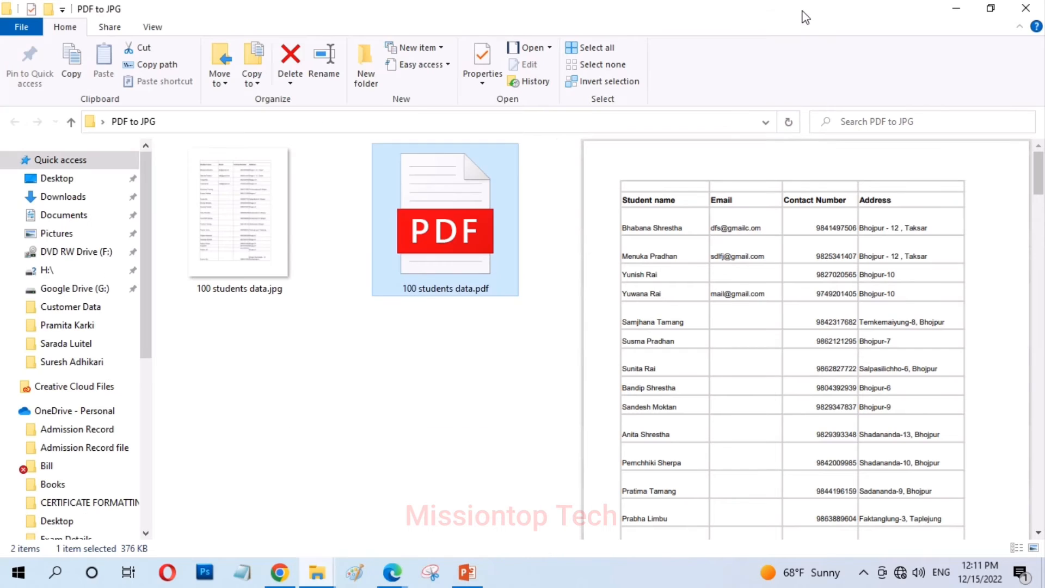
mouse_move(434, 451)
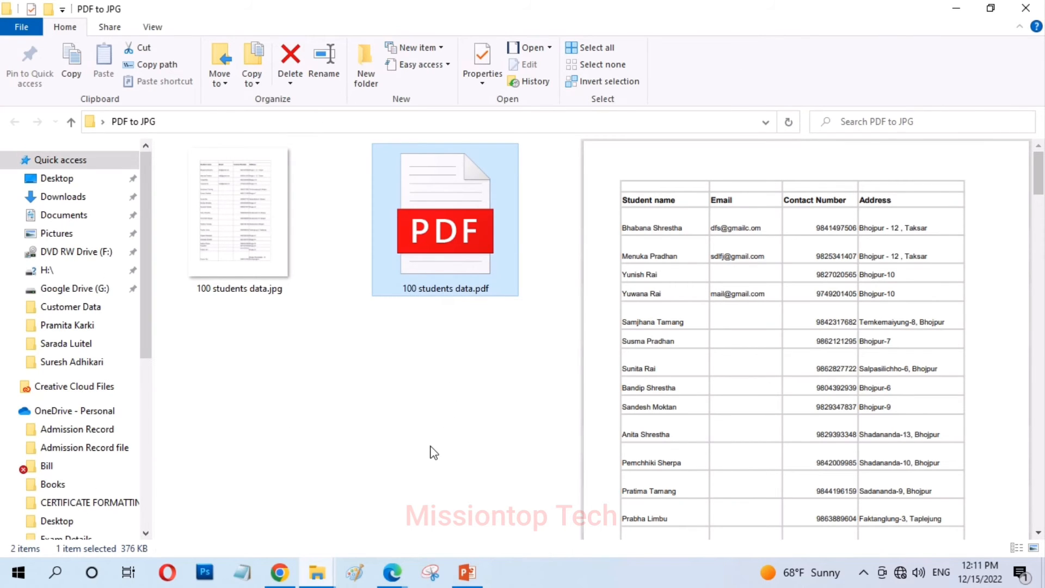
Step: Select, preview and double-click 100 students data.jpg to open it in Photos
left_click(238, 214)
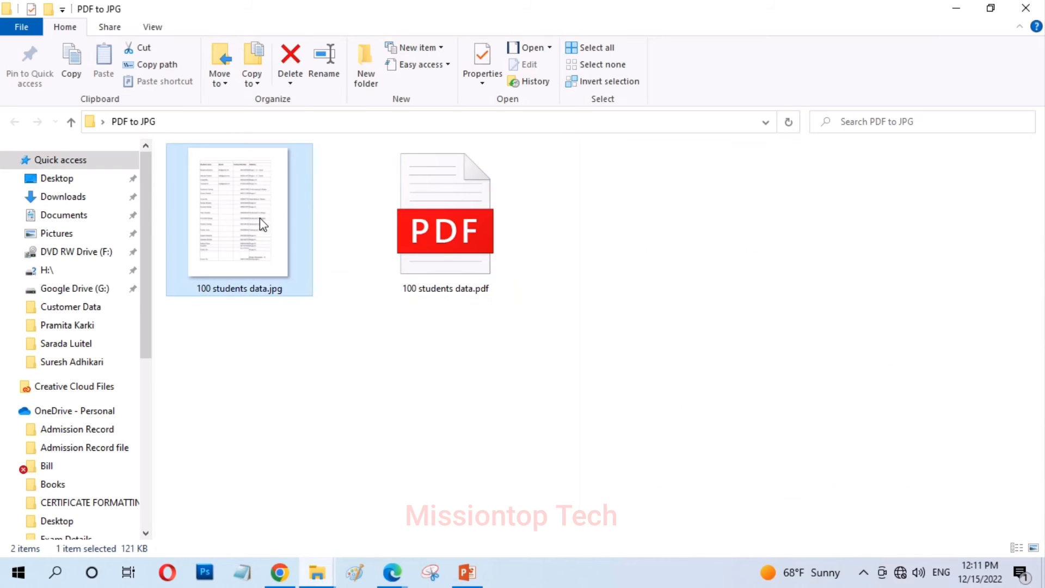
left_click(445, 220)
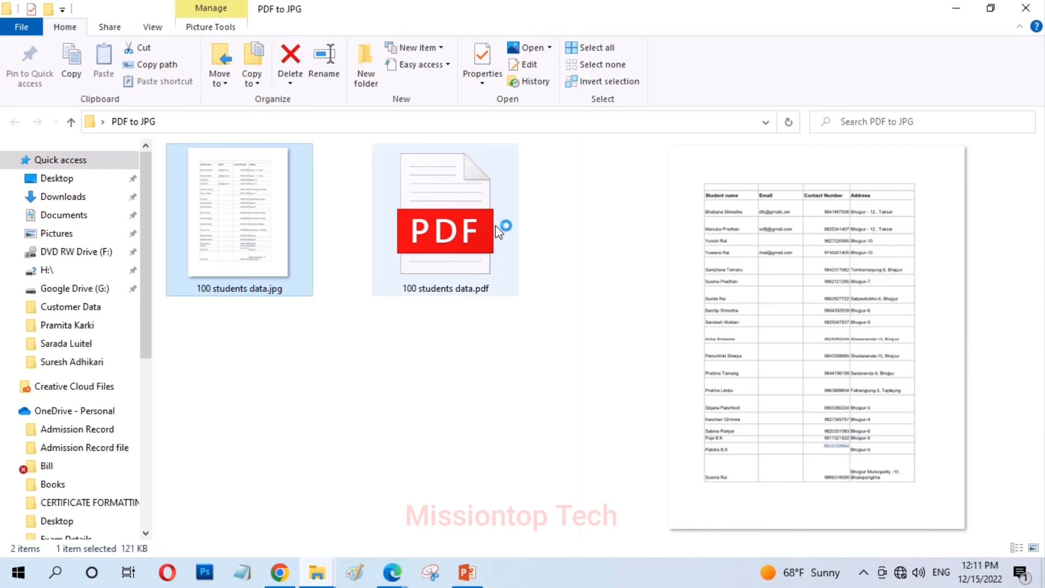
left_click(445, 231)
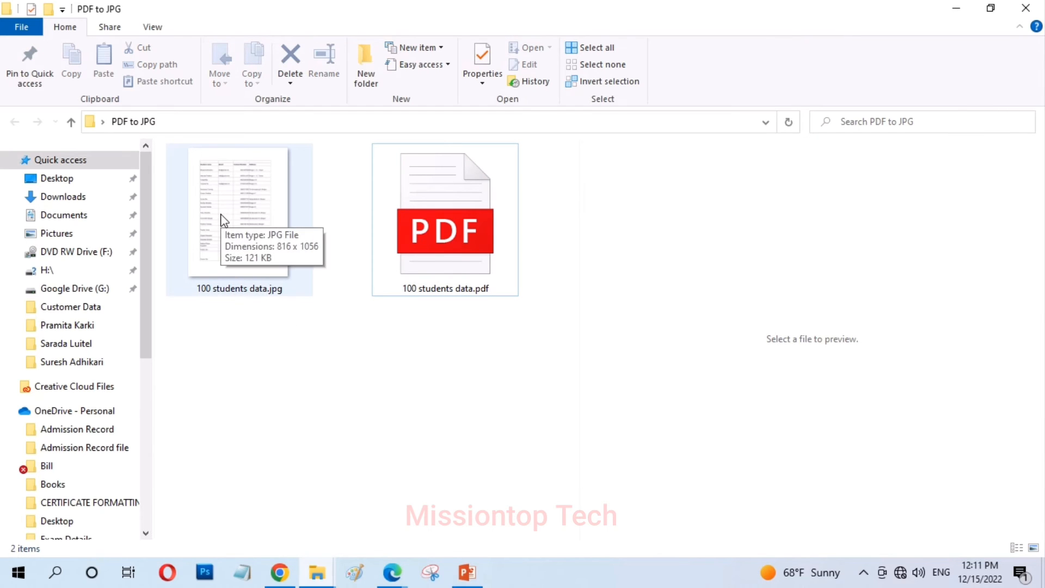
right_click(238, 213)
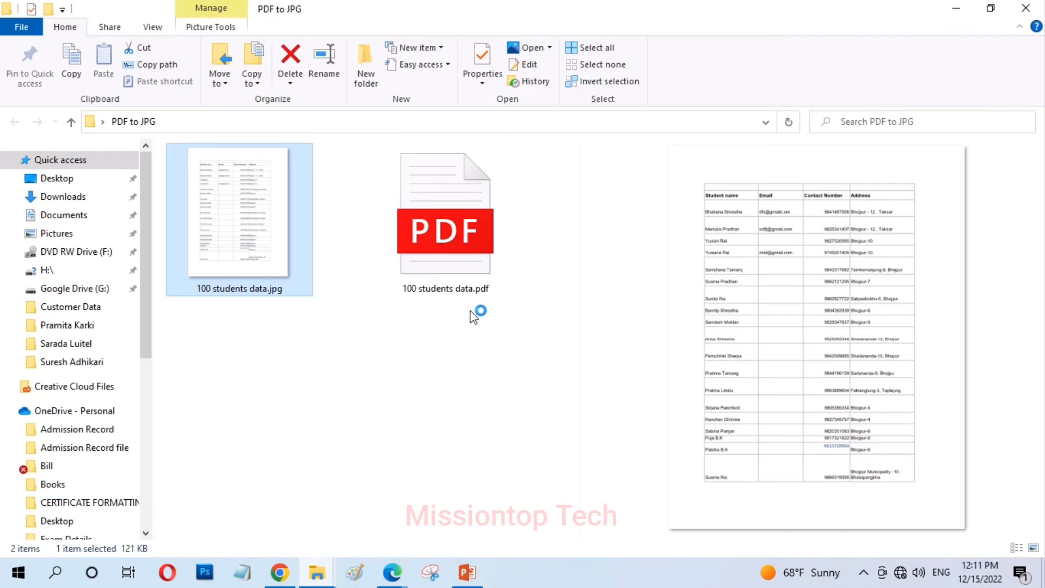
double_click(238, 210)
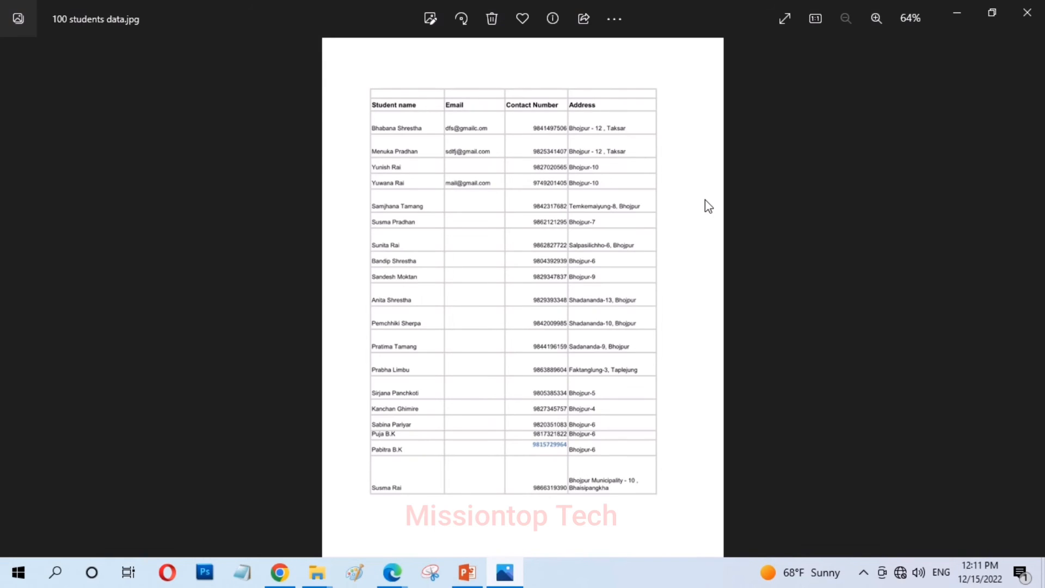
Step: Zoom into '100 students data.jpg', fit it back to the window, then restore the window down
left_click(876, 18)
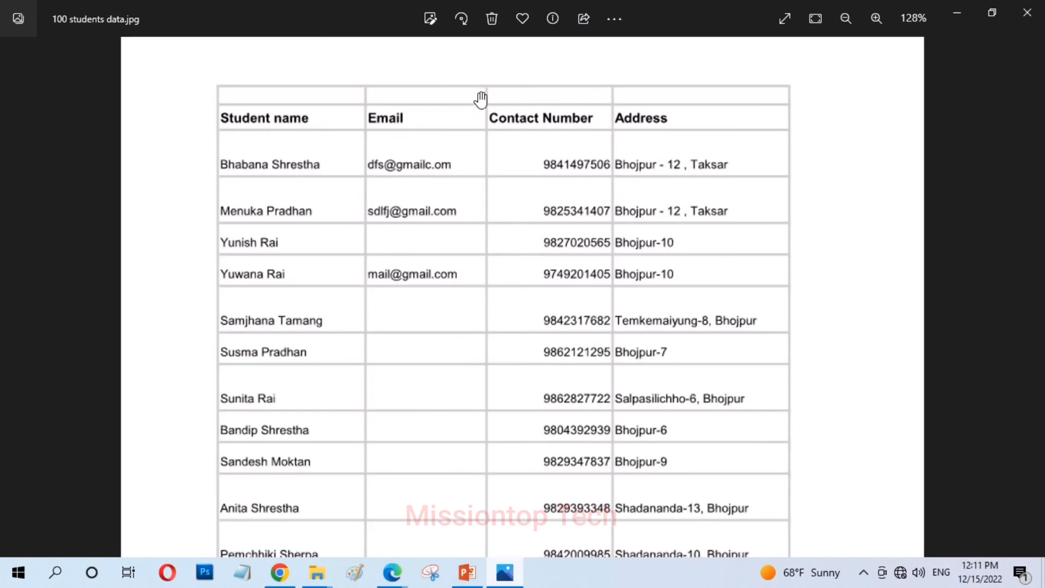
left_click(846, 18)
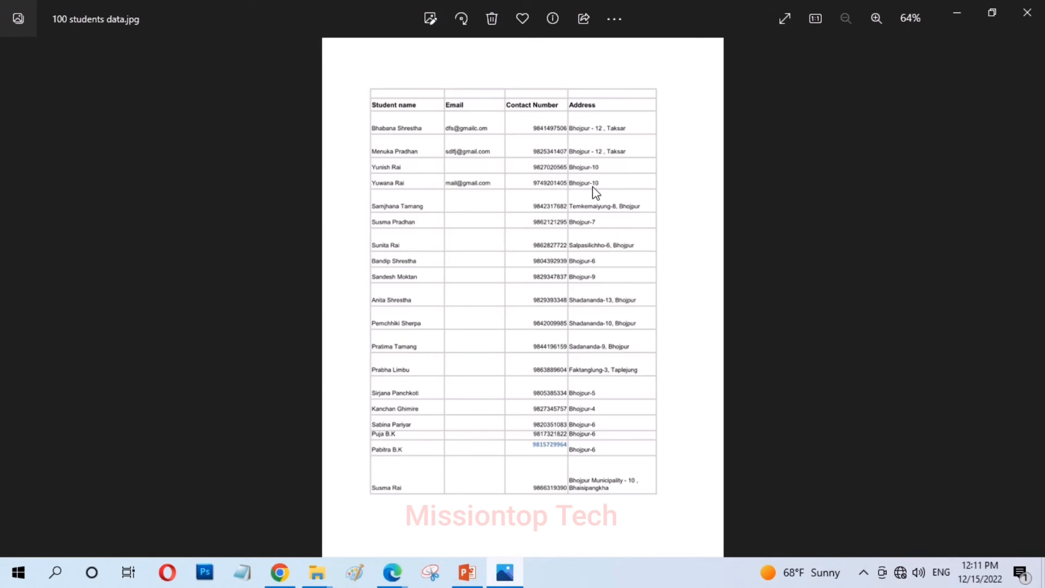
mouse_move(992, 13)
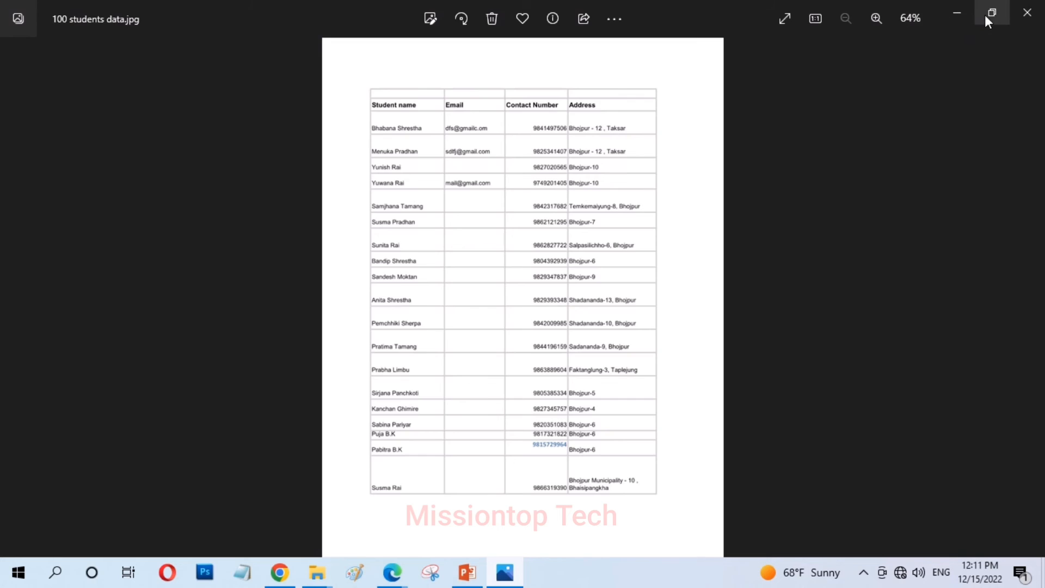
left_click(991, 12)
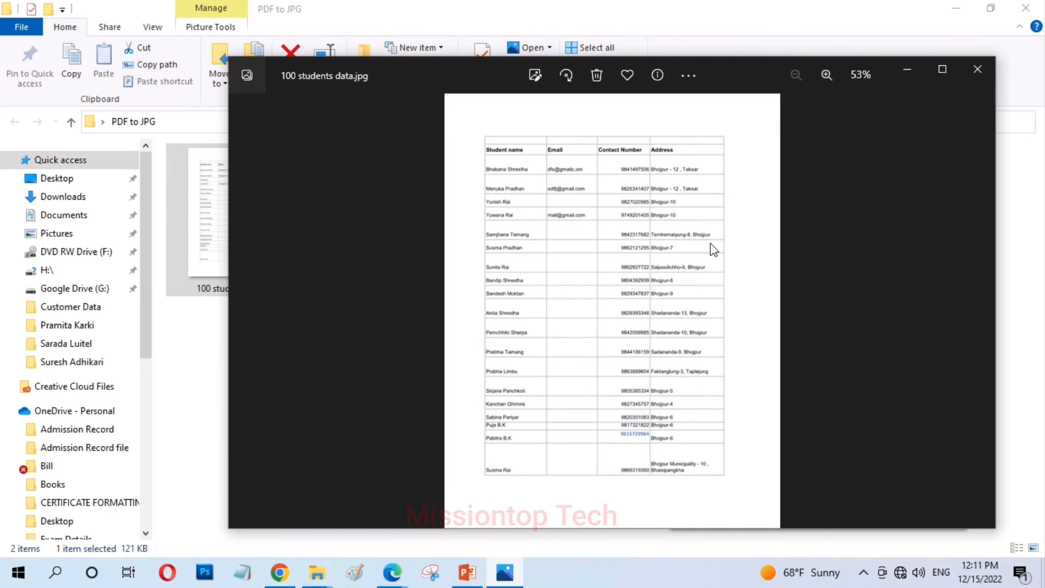